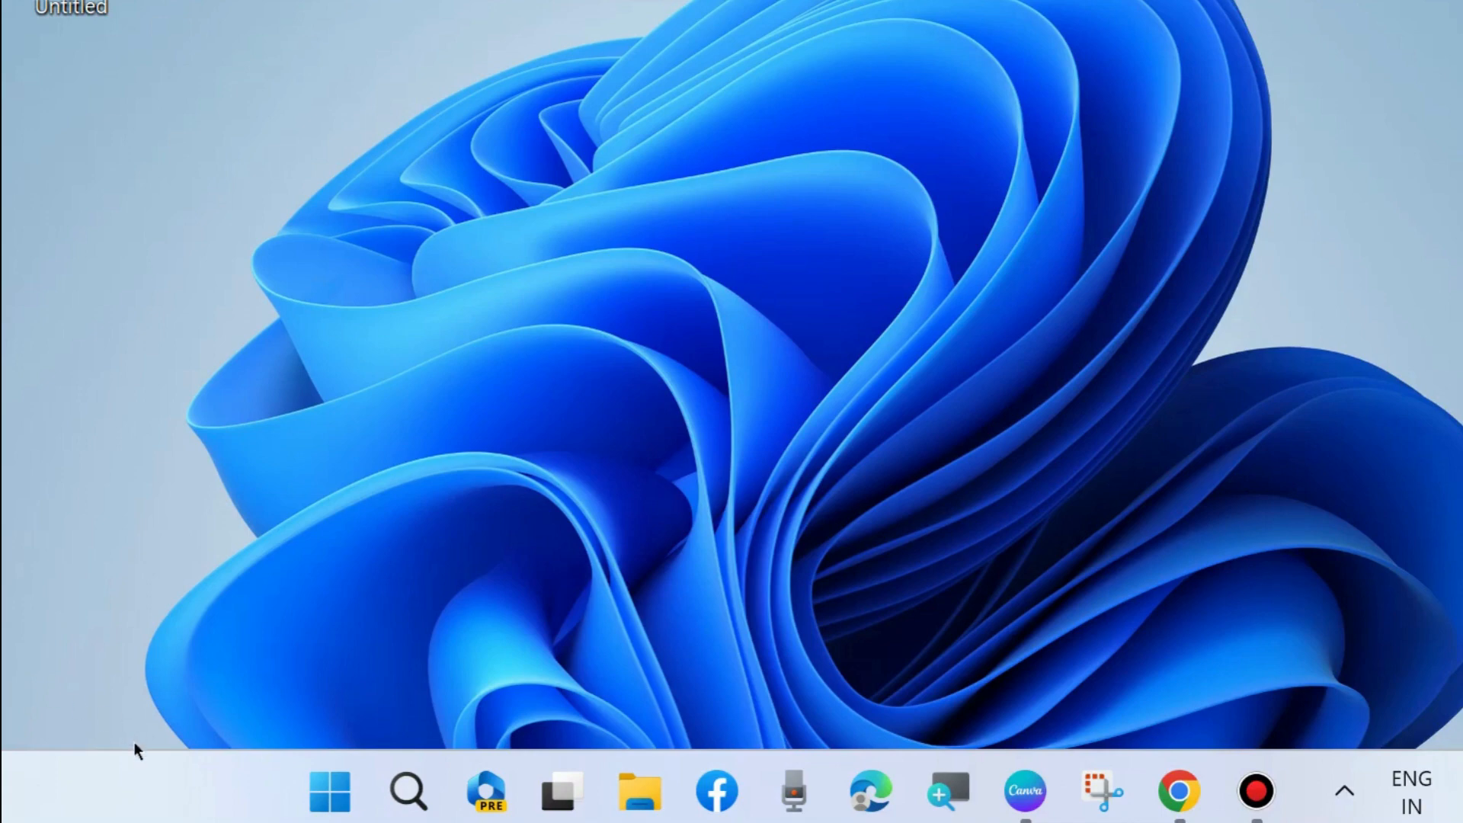
- Open System > Troubleshoot > Other troubleshooters in Settings and run the Printer troubleshooter
{"action": "right_click", "coordinate": [327, 793]}
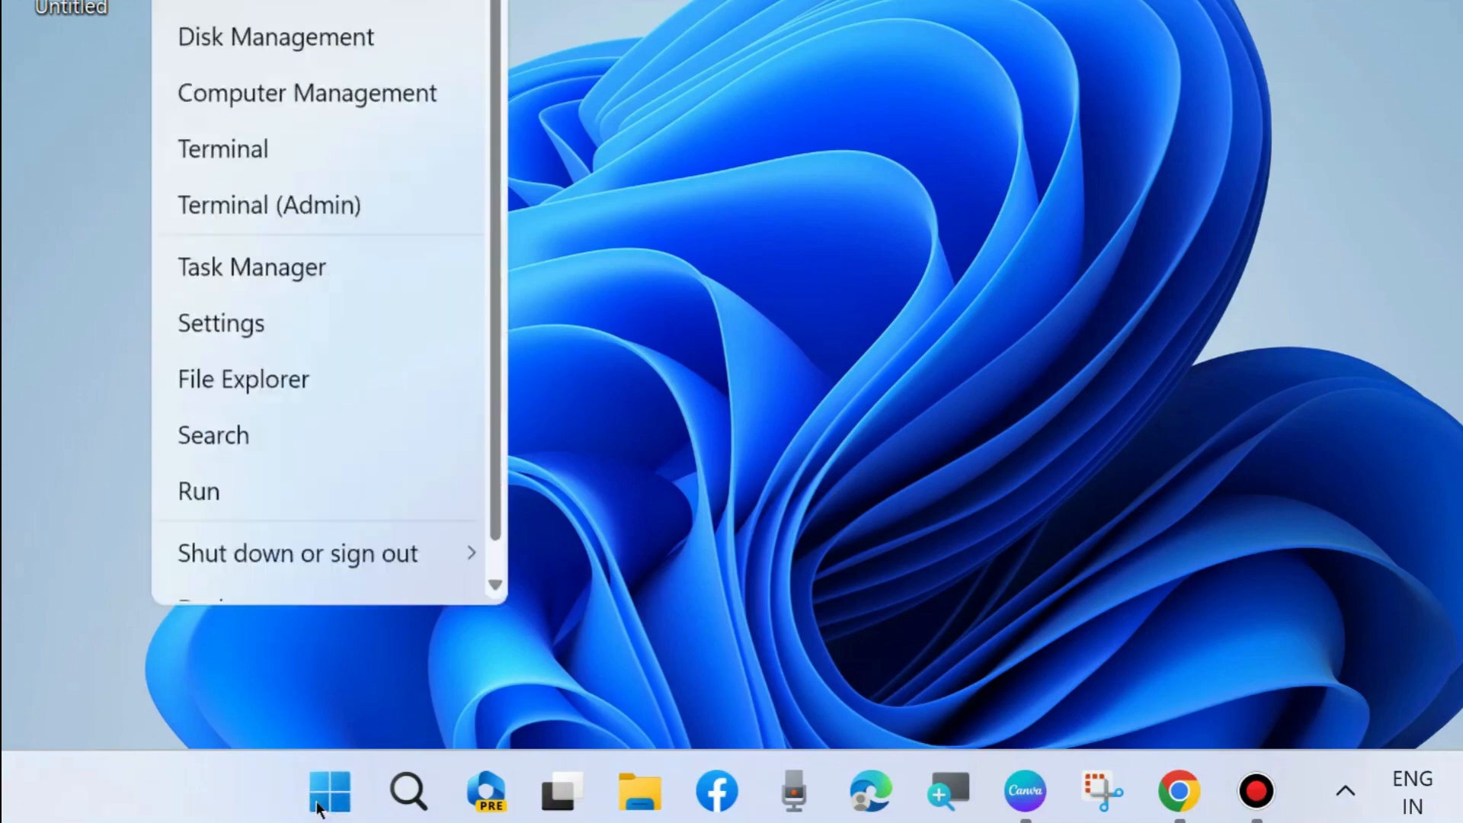
{"action": "left_click", "coordinate": [221, 323]}
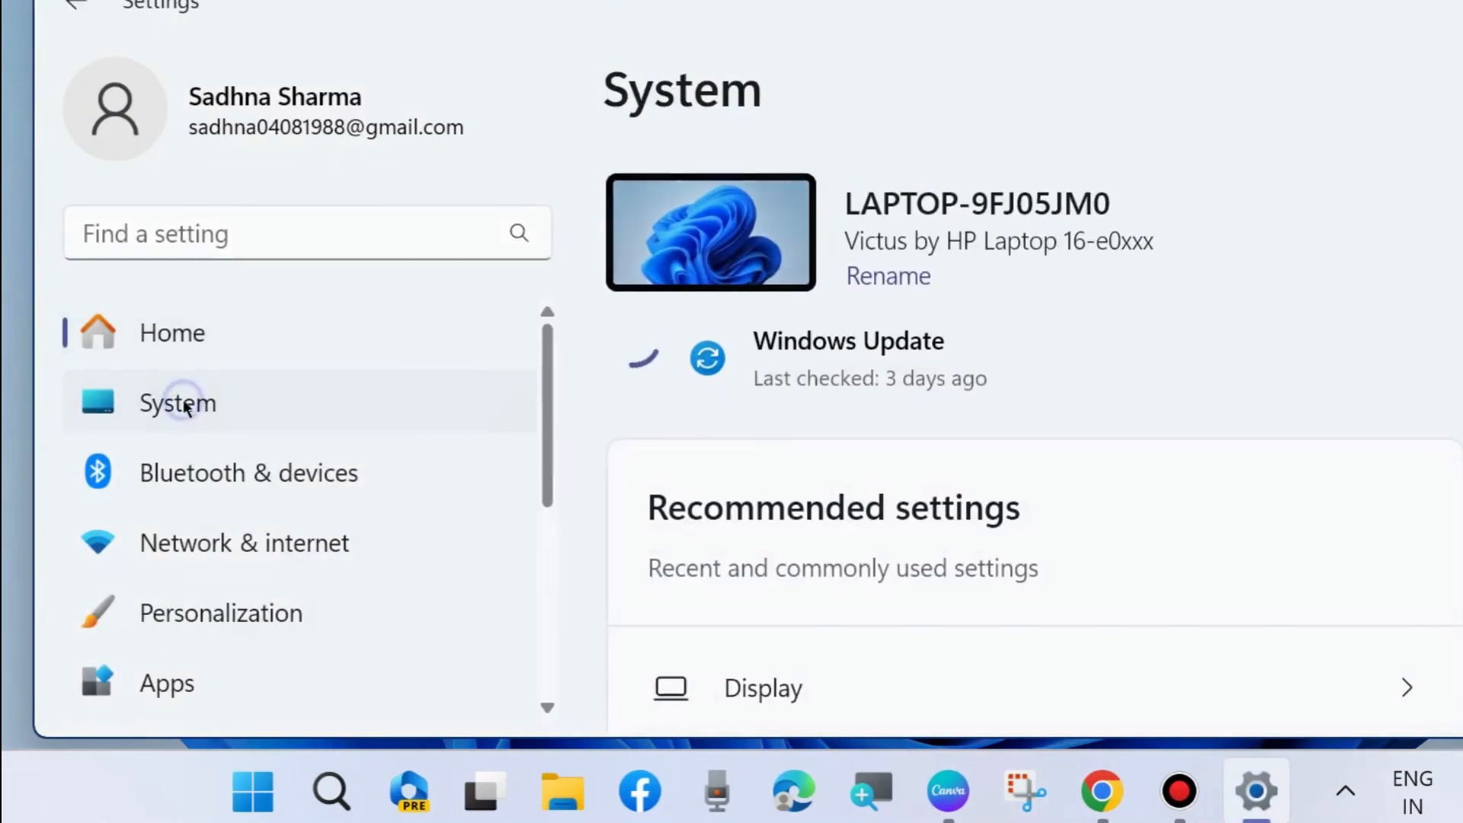
{"action": "scroll", "scroll_direction": "down", "scroll_amount": 3}
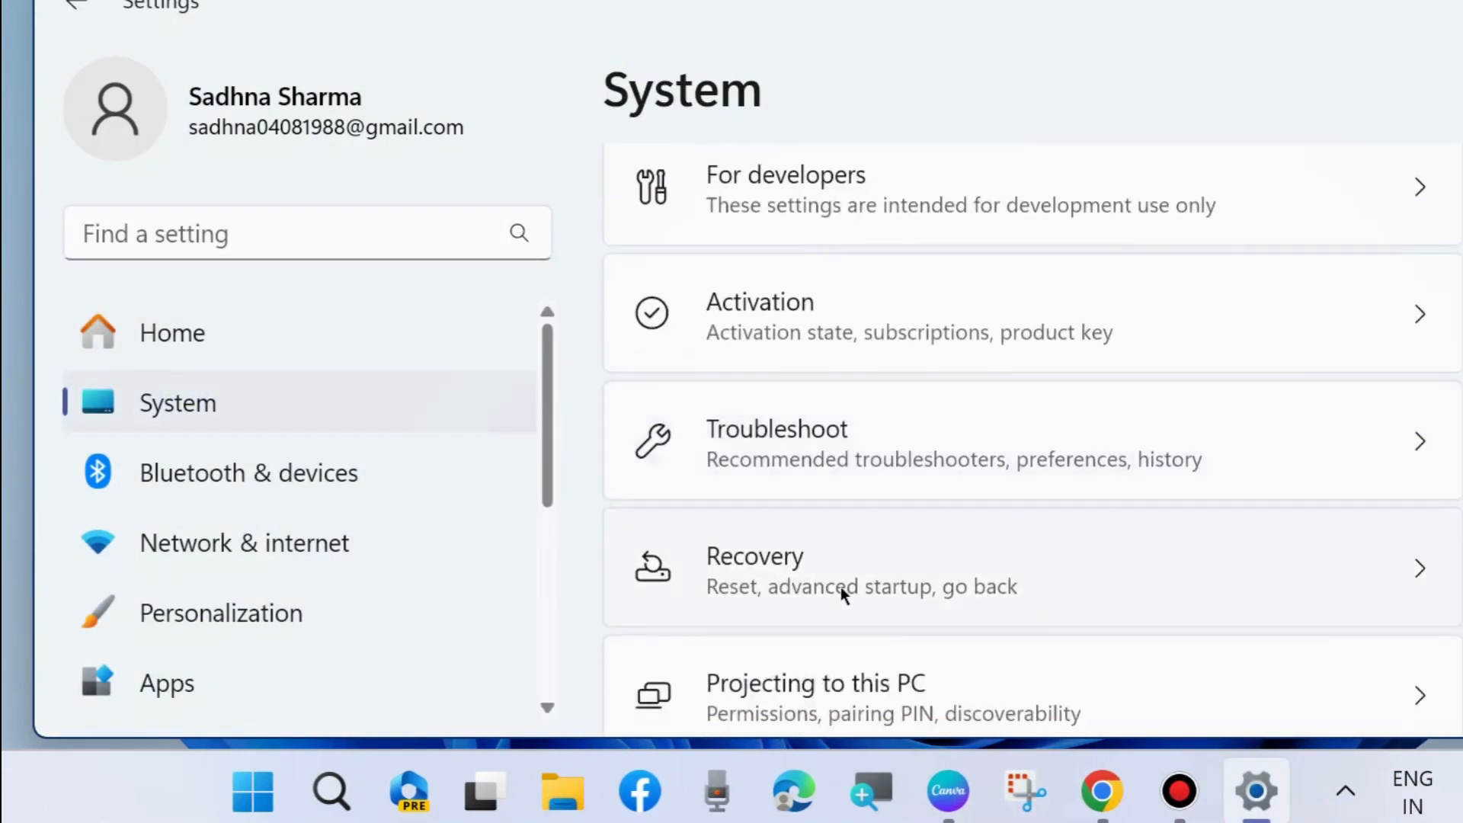
{"action": "scroll", "scroll_direction": "down", "scroll_amount": 3}
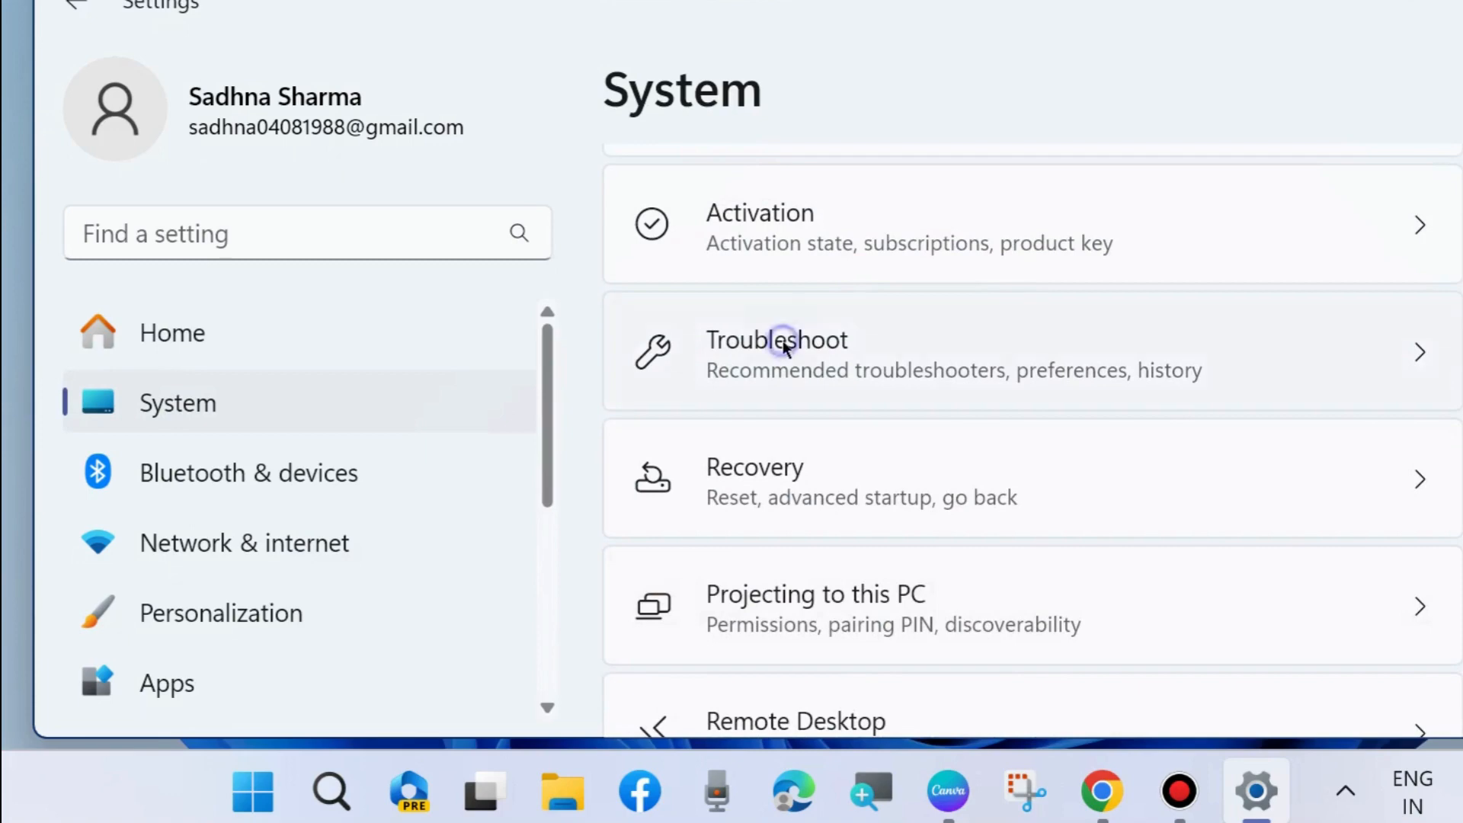
{"action": "left_click", "coordinate": [777, 352]}
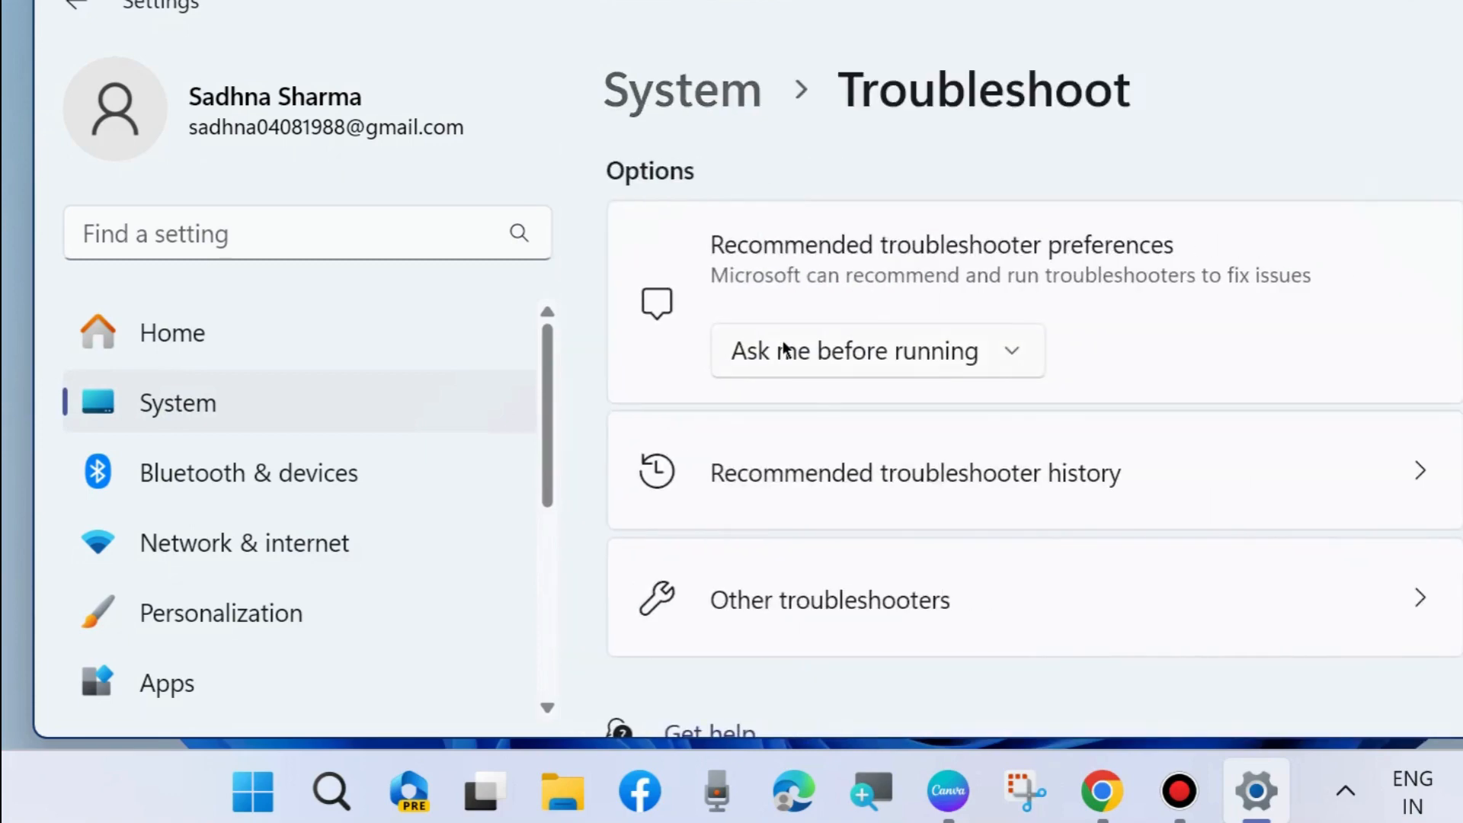
{"action": "scroll", "scroll_direction": "down", "scroll_amount": 3}
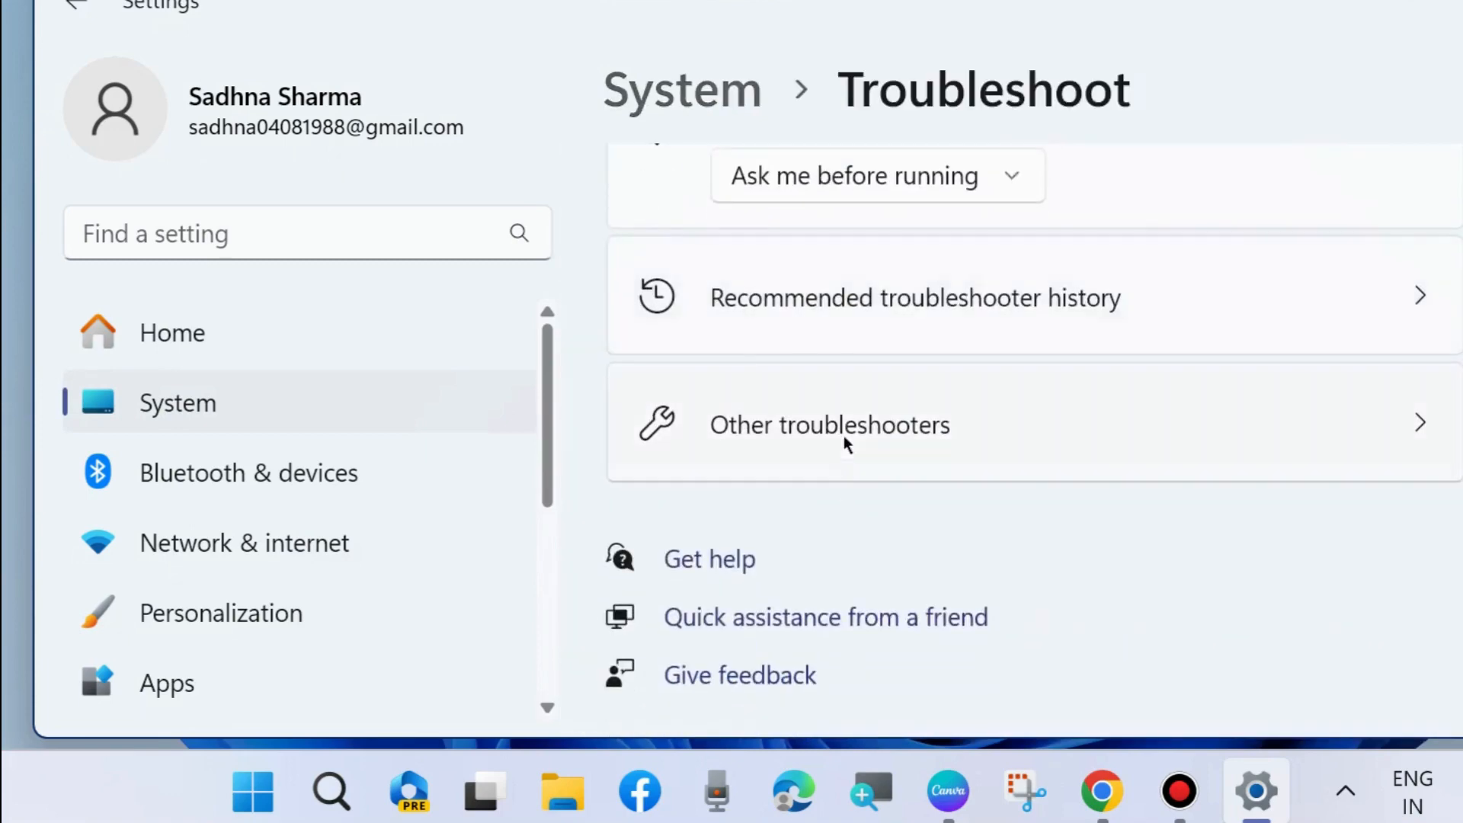
{"action": "left_click", "coordinate": [828, 425]}
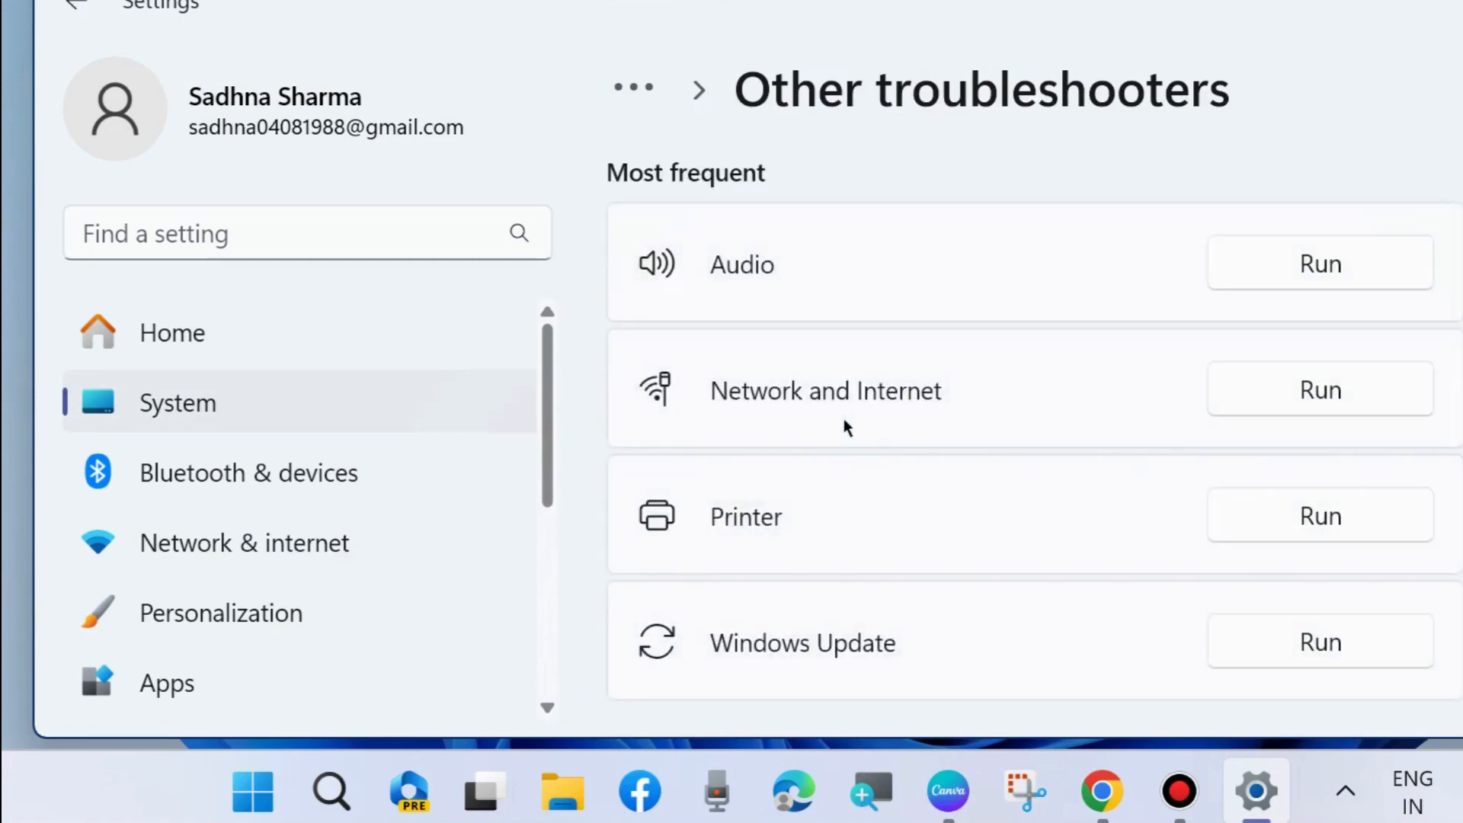
{"action": "scroll", "scroll_direction": "down", "scroll_amount": 3}
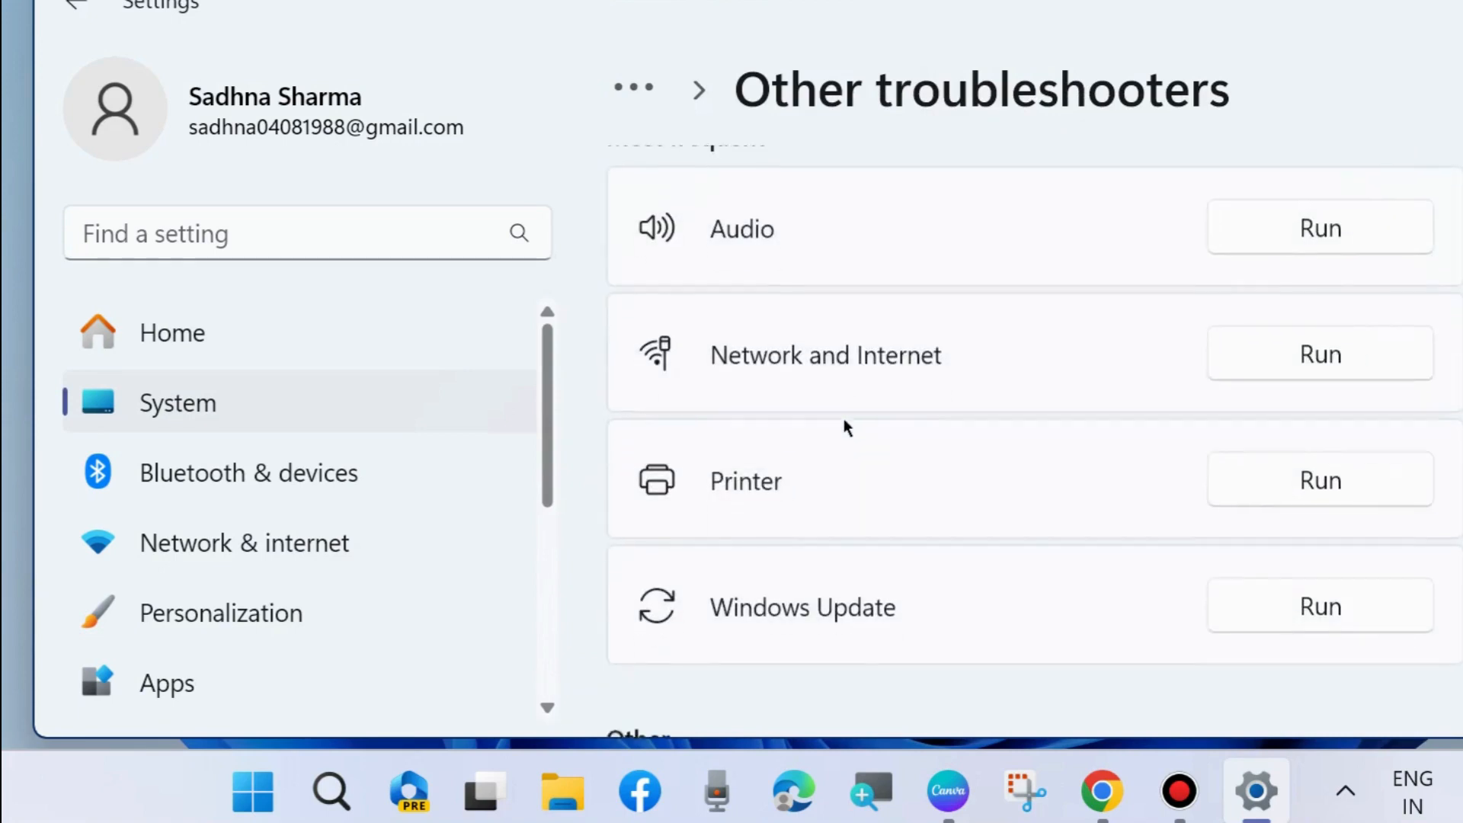
{"action": "scroll", "scroll_direction": "down", "scroll_amount": 3}
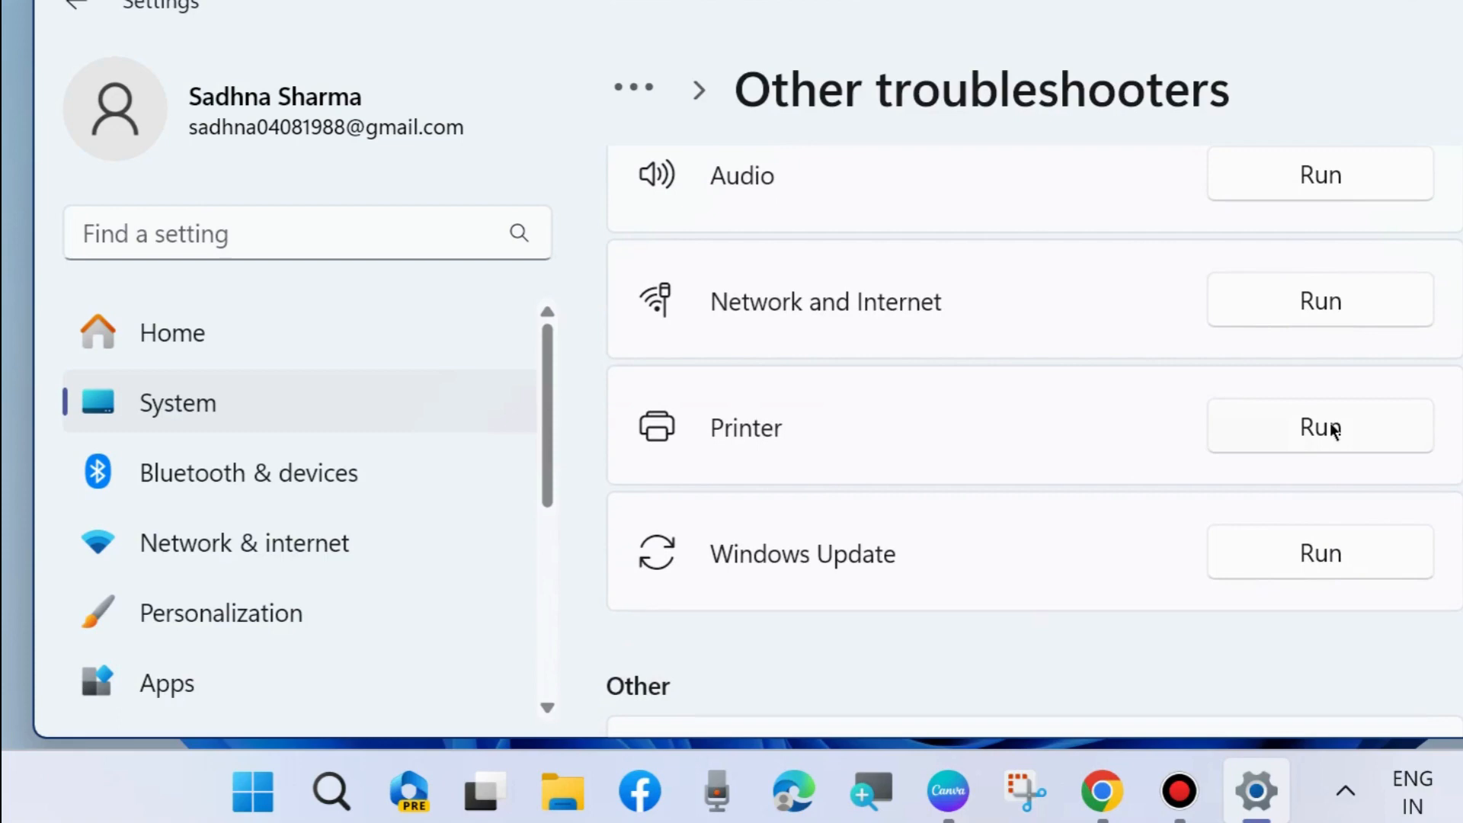
{"action": "left_click", "coordinate": [1319, 428]}
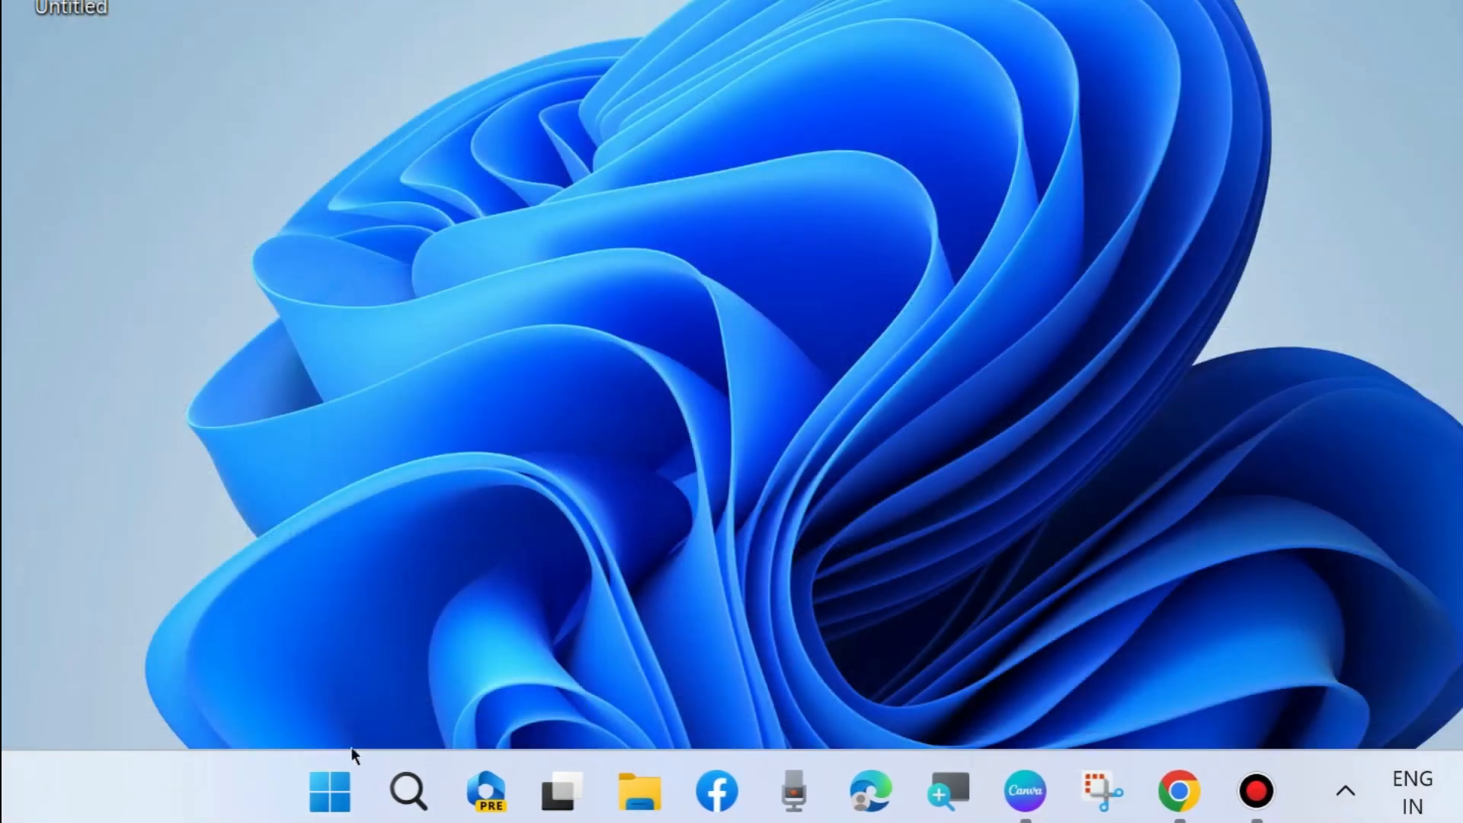
- Launch gpedit.msc from the Run dialog
{"action": "right_click", "coordinate": [328, 791]}
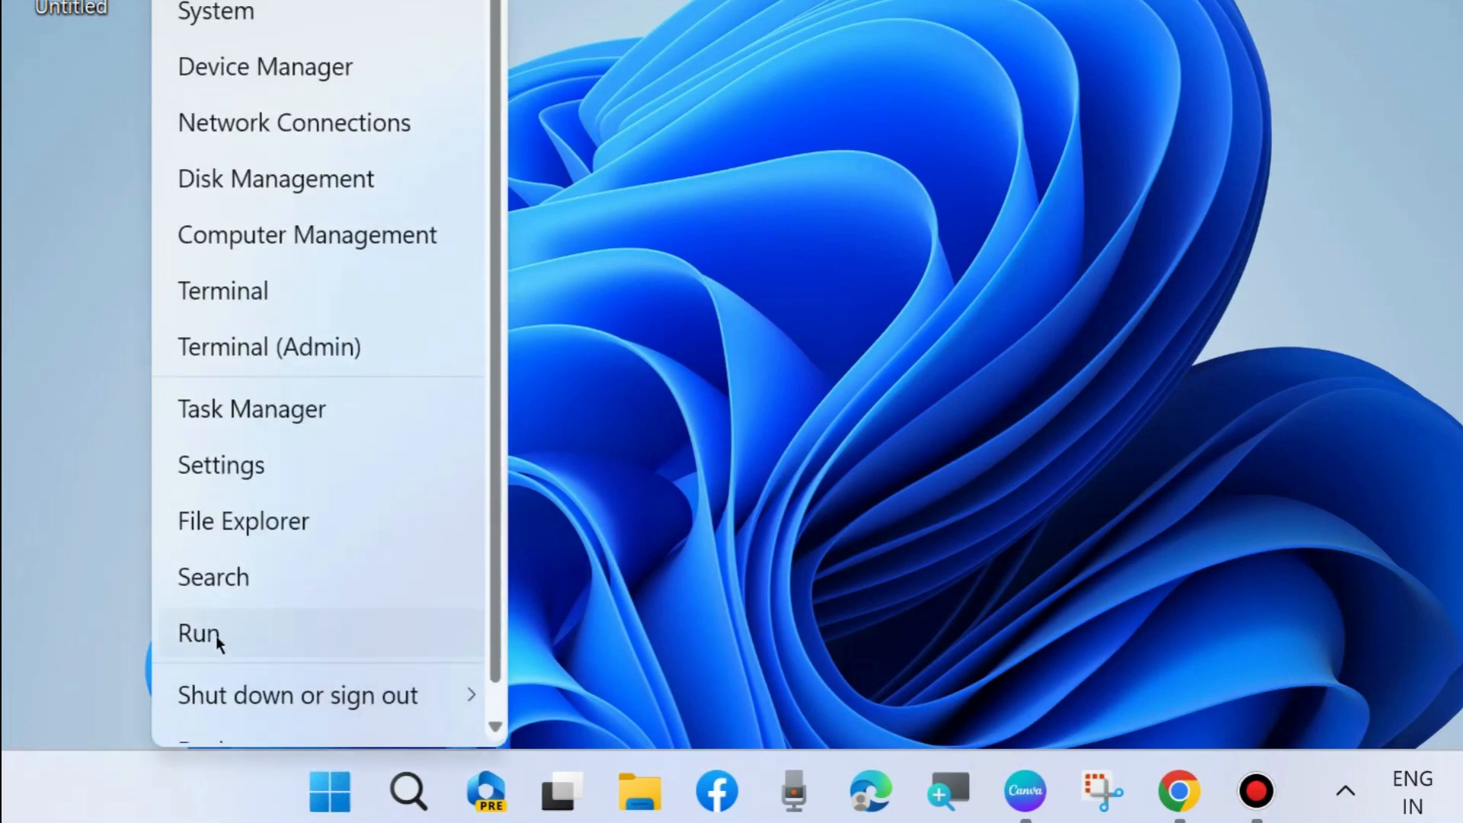
{"action": "left_click", "coordinate": [196, 633]}
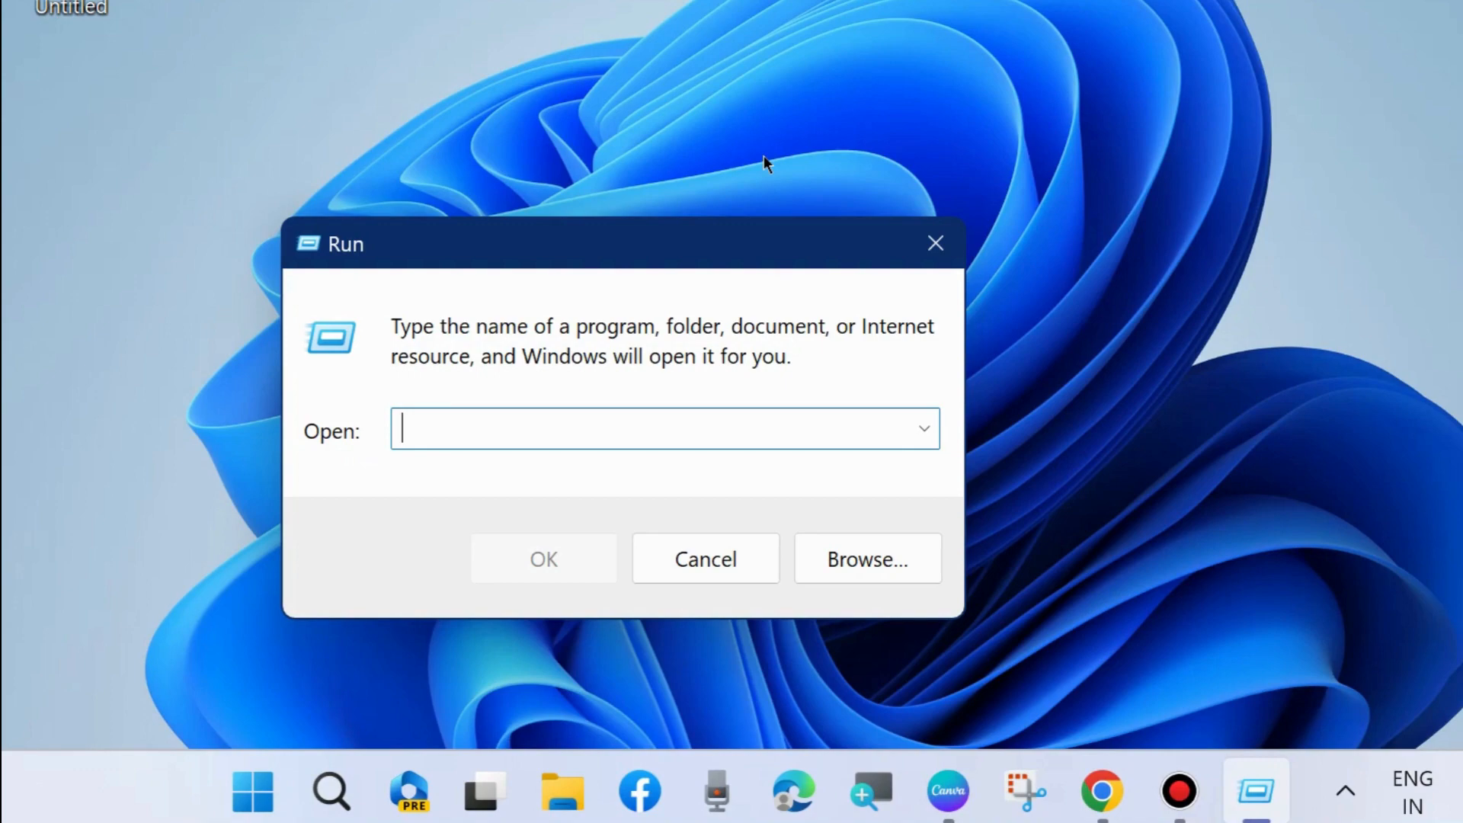
{"action": "type", "text": "gpedit.msc"}
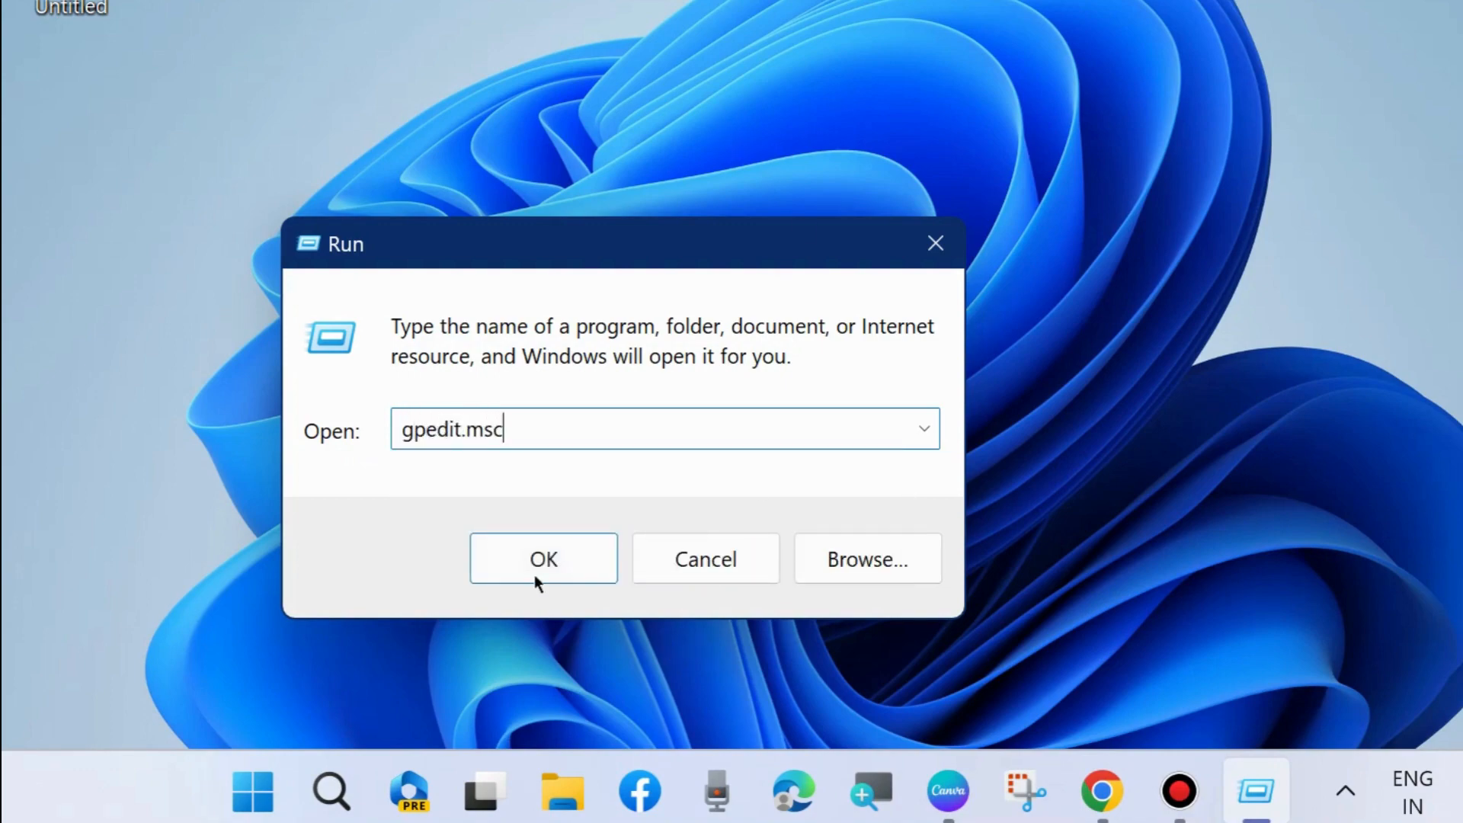
{"action": "left_click", "coordinate": [543, 558]}
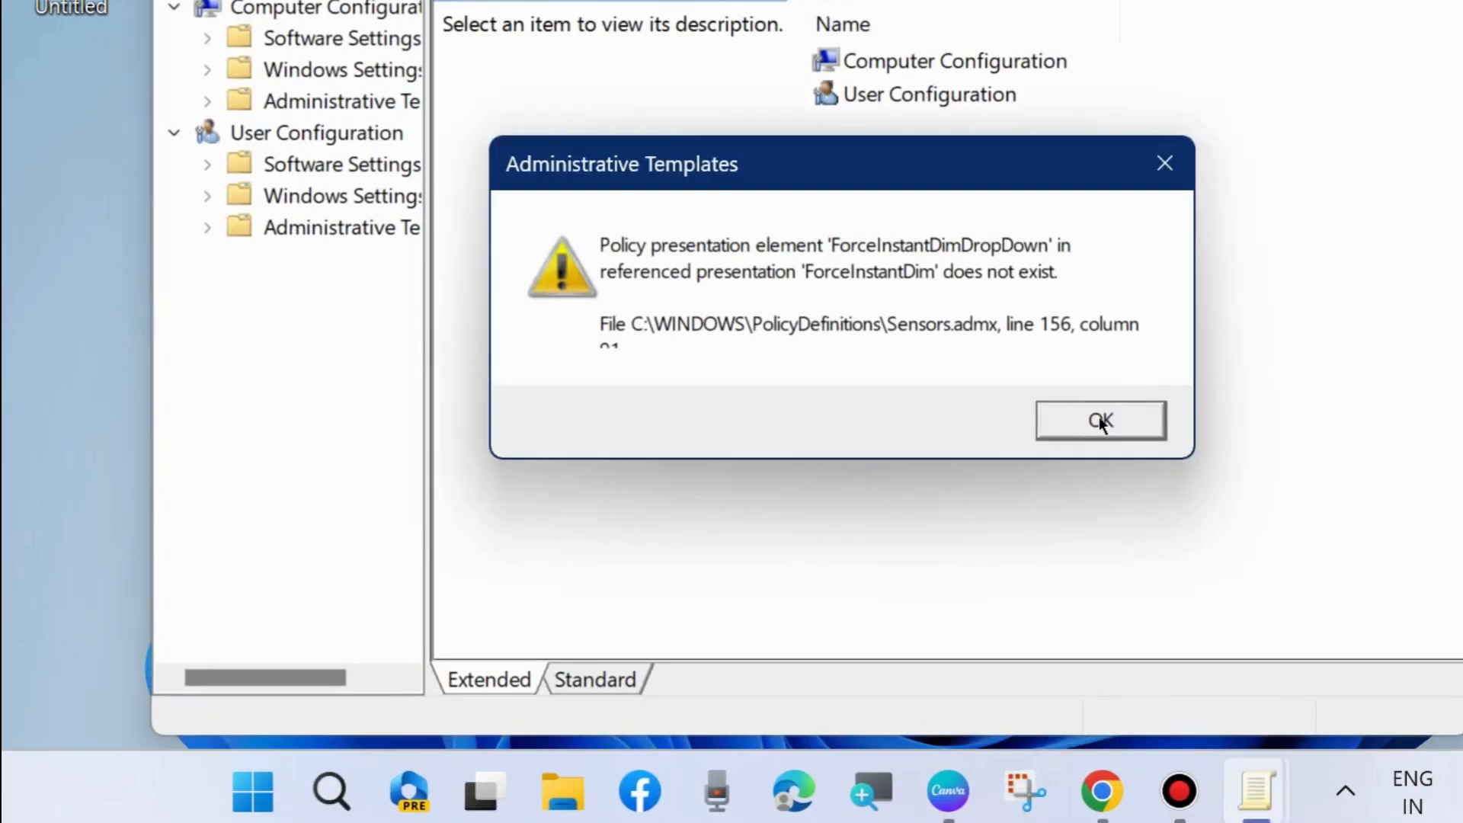
- Dismiss the template error and open Point and Print Restrictions under Computer Configuration > Printers
{"action": "left_click", "coordinate": [1099, 420]}
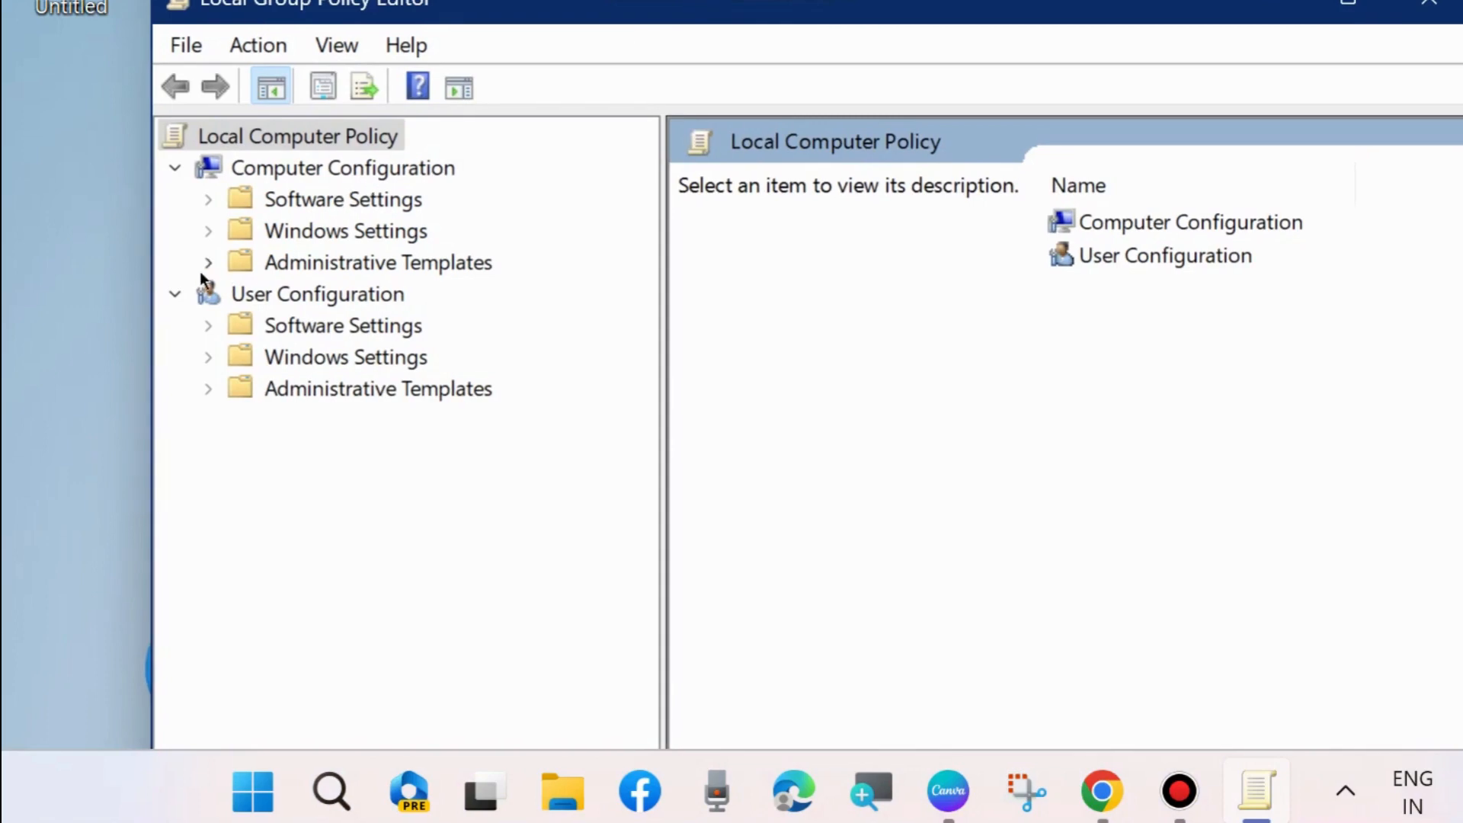
{"action": "left_click", "coordinate": [208, 262]}
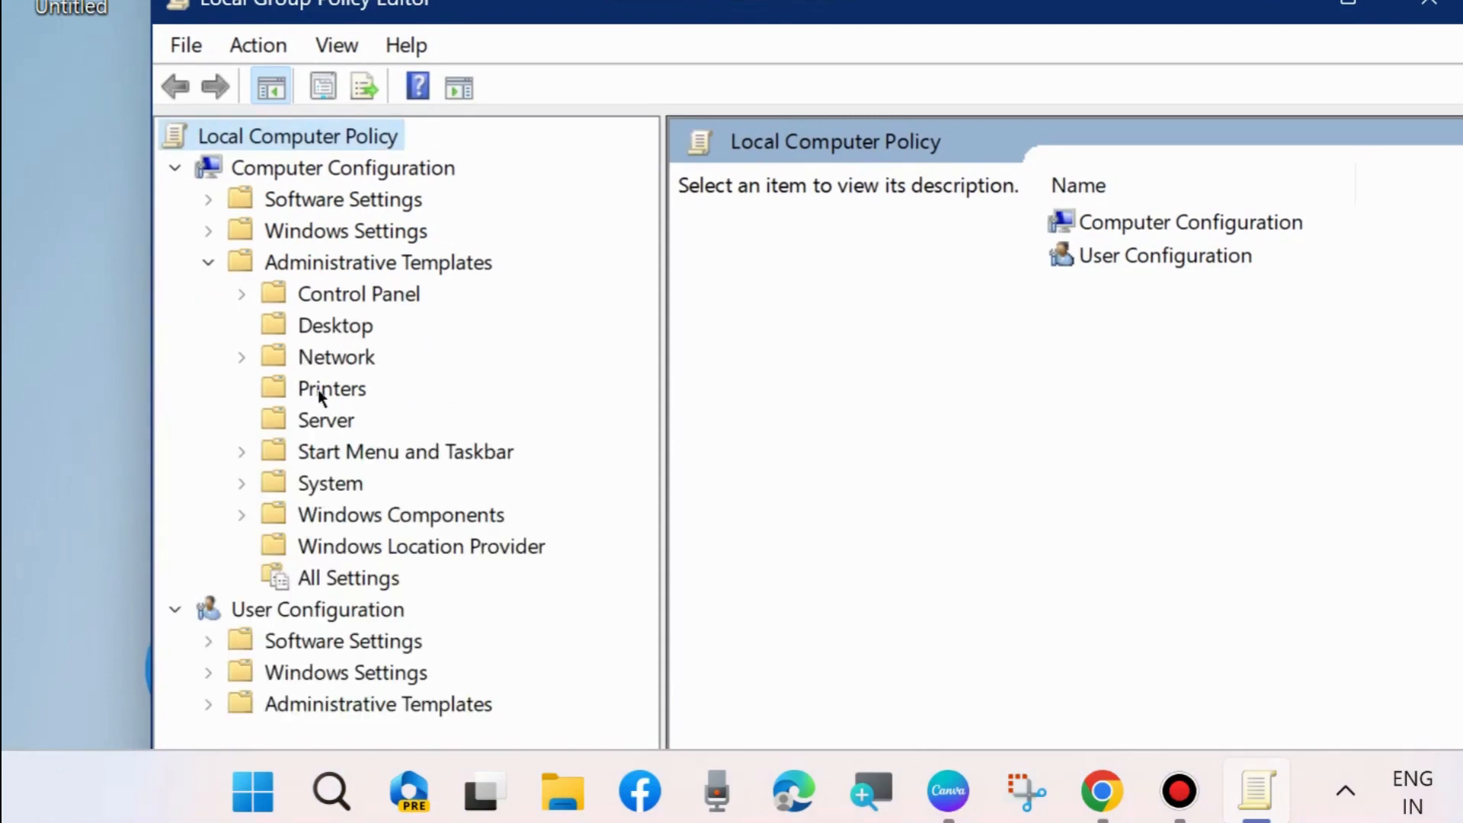
{"action": "left_click", "coordinate": [331, 388]}
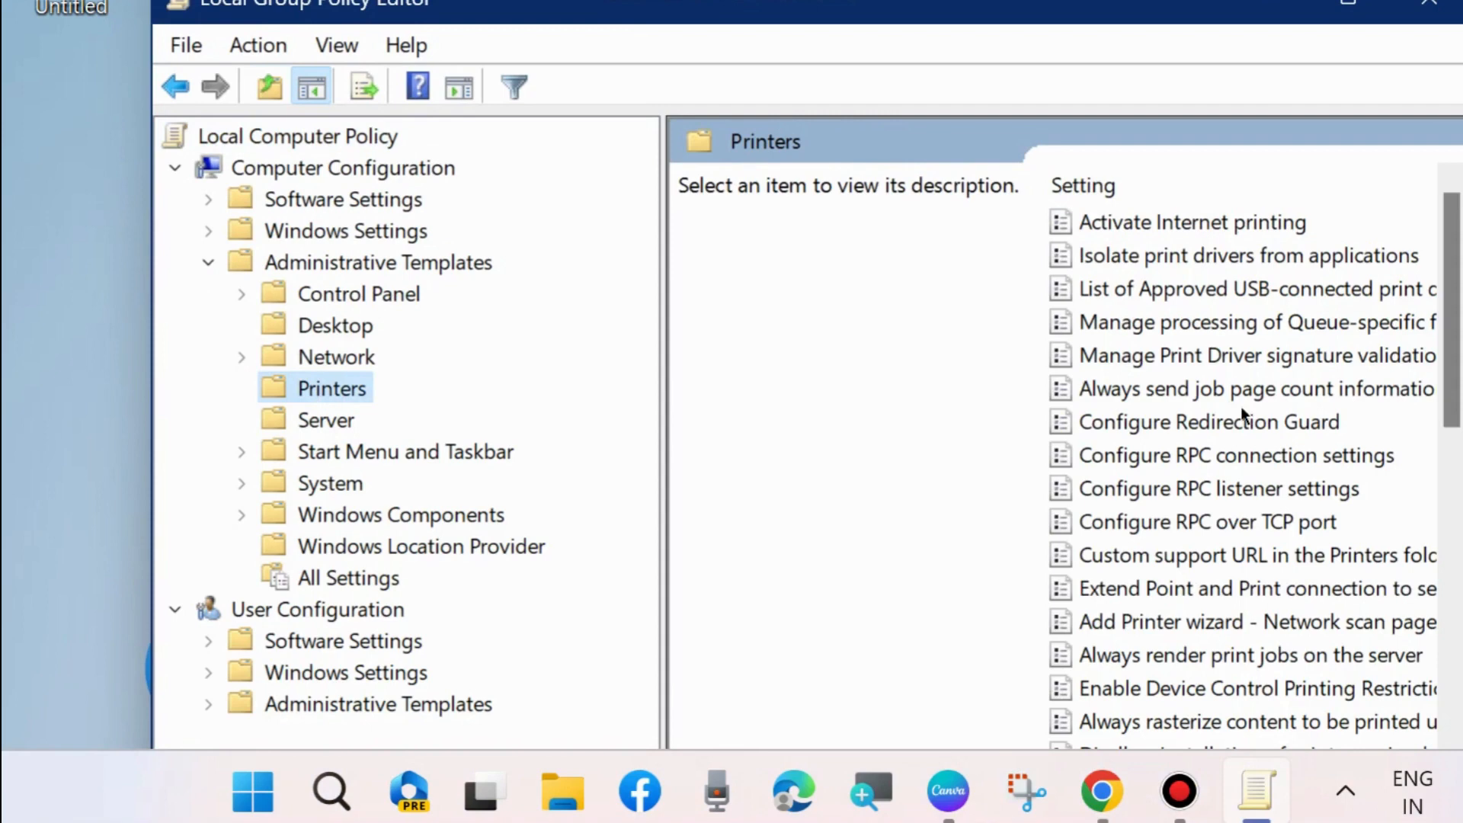
{"action": "scroll", "scroll_direction": "down", "scroll_amount": 3}
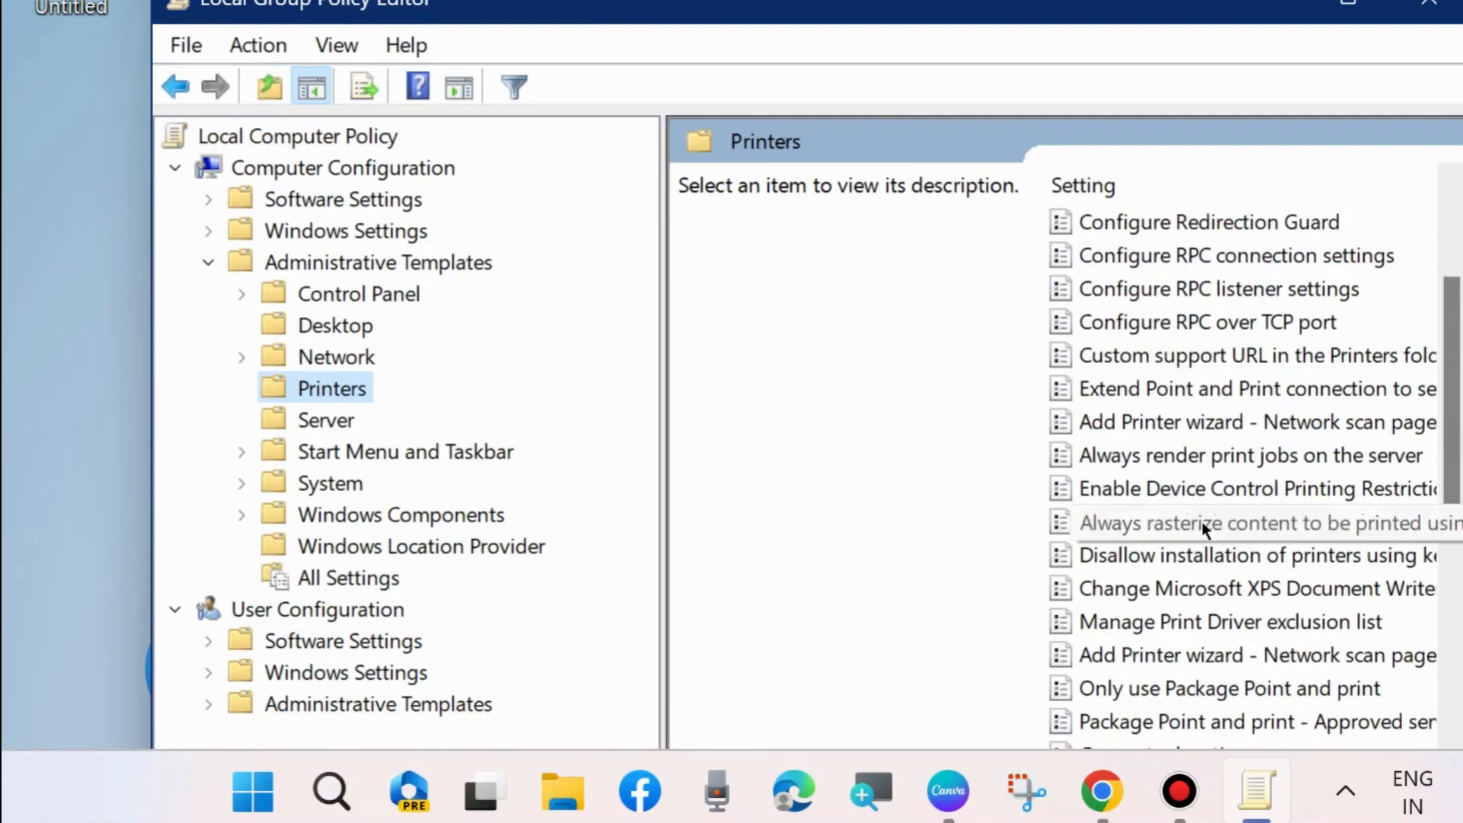
{"action": "scroll", "scroll_direction": "down", "scroll_amount": 3}
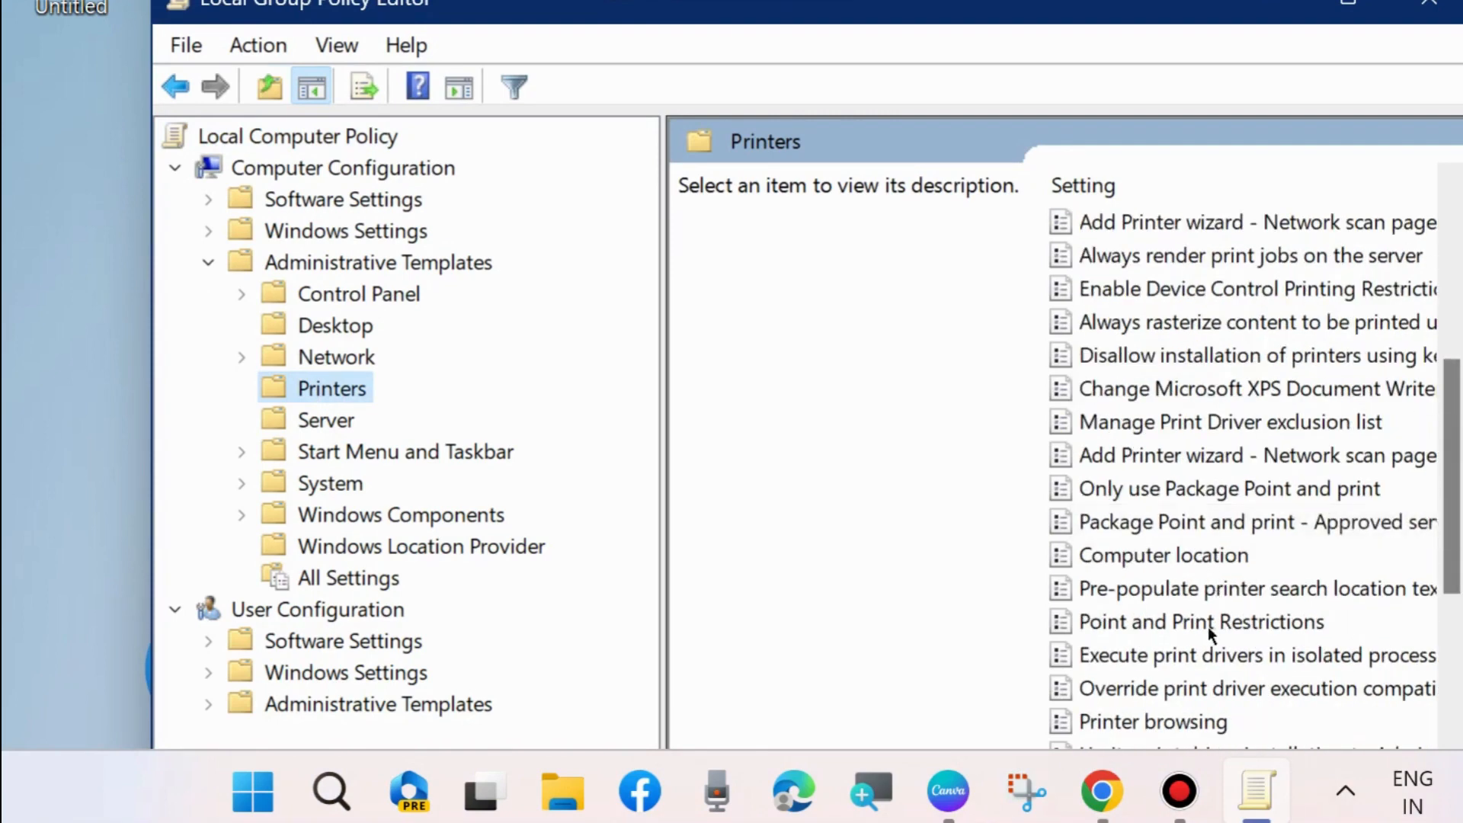
{"action": "left_click", "coordinate": [1201, 622]}
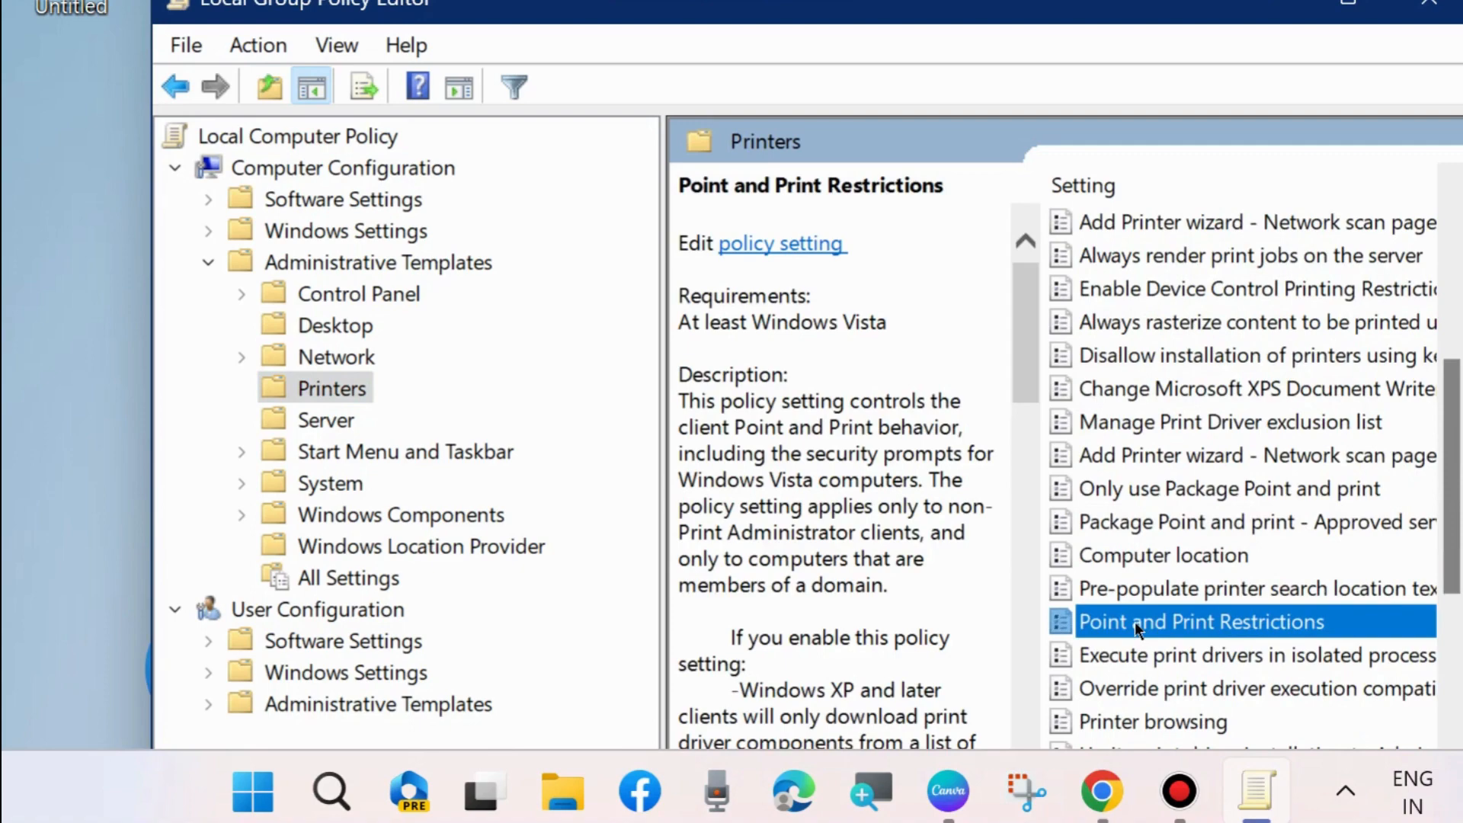
{"action": "double_click", "coordinate": [1202, 622]}
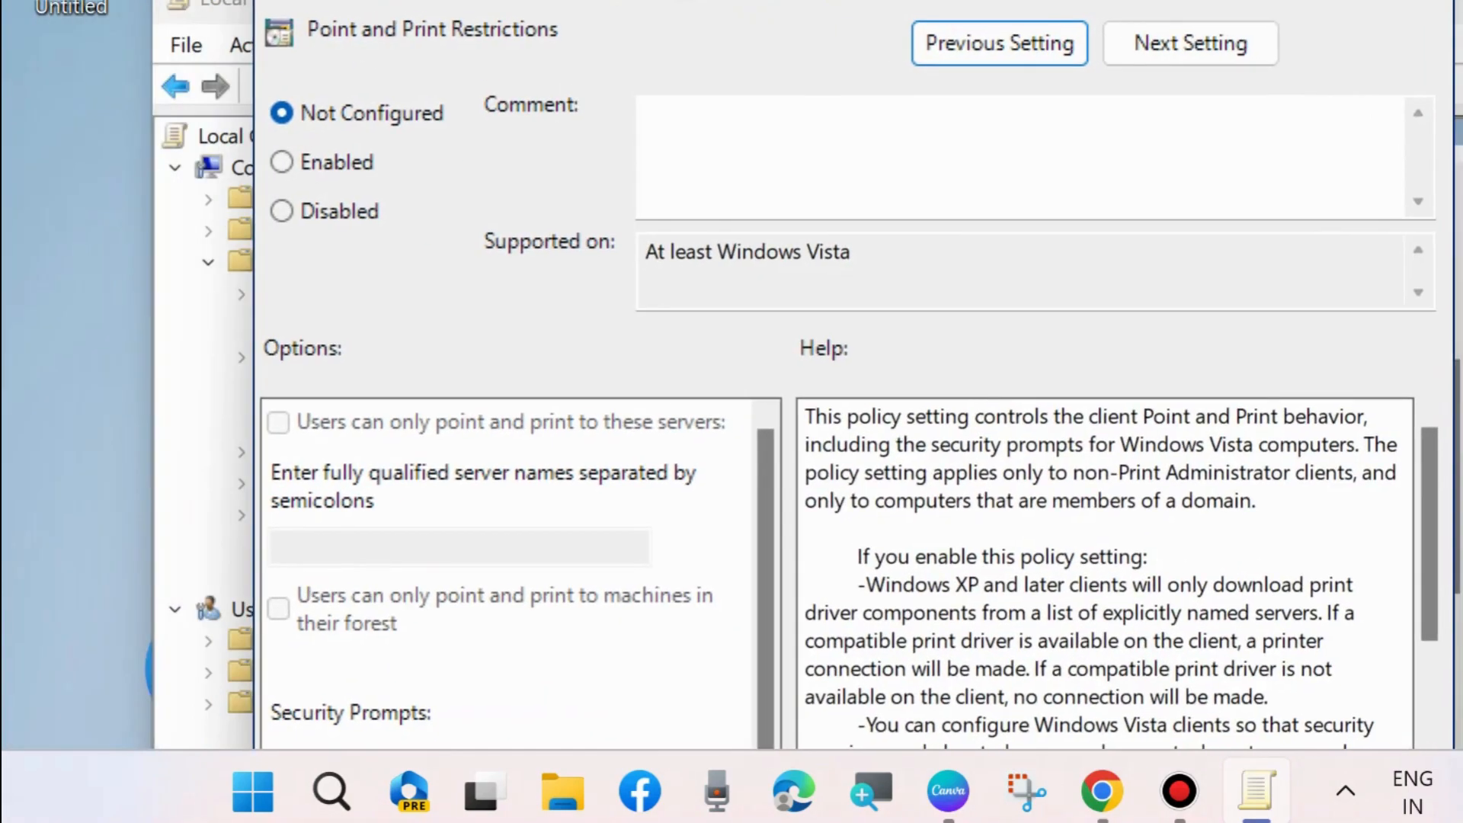
- Enable Point and Print Restrictions and review the security prompt for new driver installs
{"action": "left_click", "coordinate": [280, 162]}
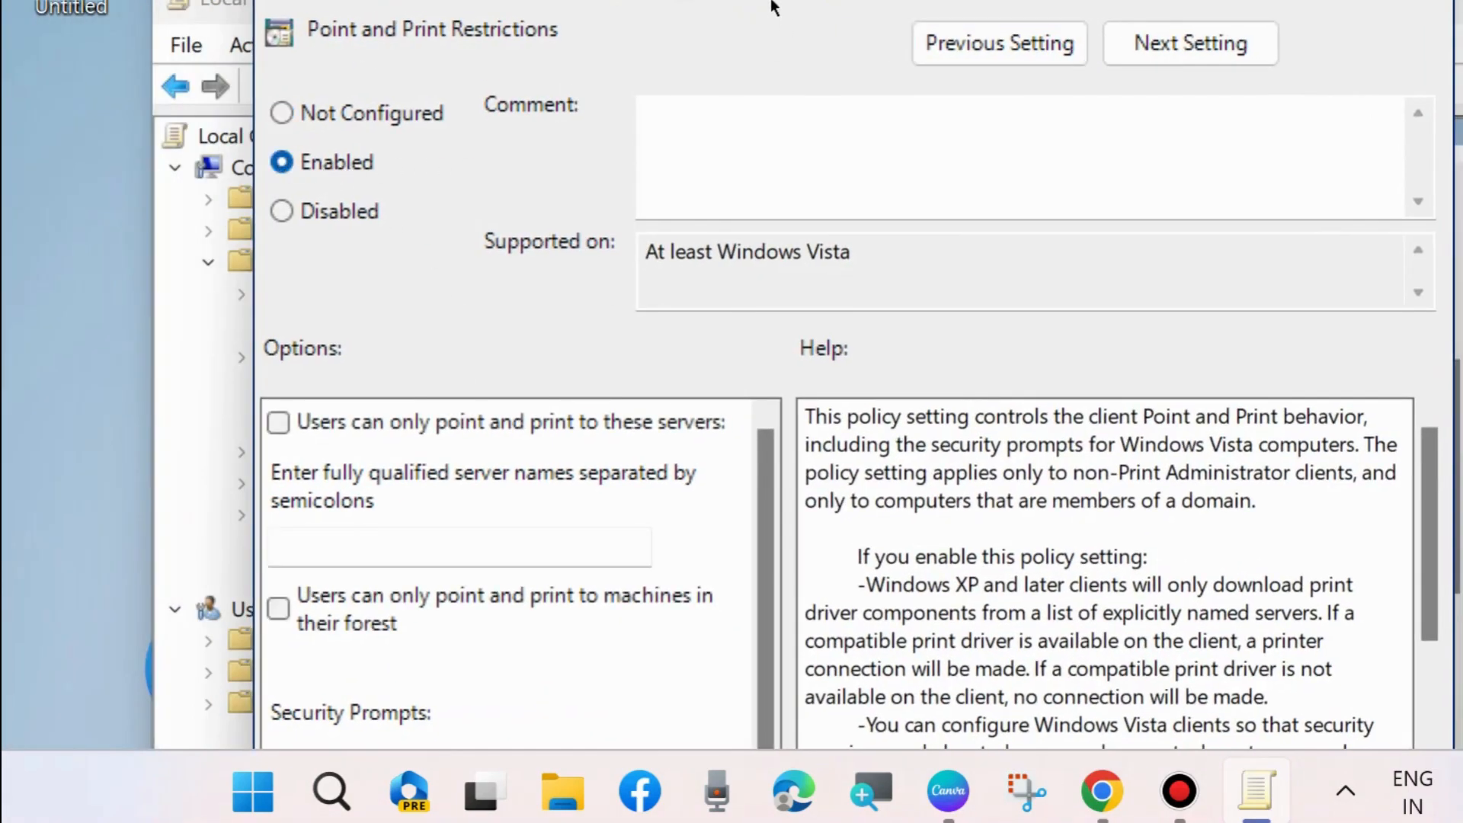
{"action": "scroll", "scroll_direction": "down", "scroll_amount": 3}
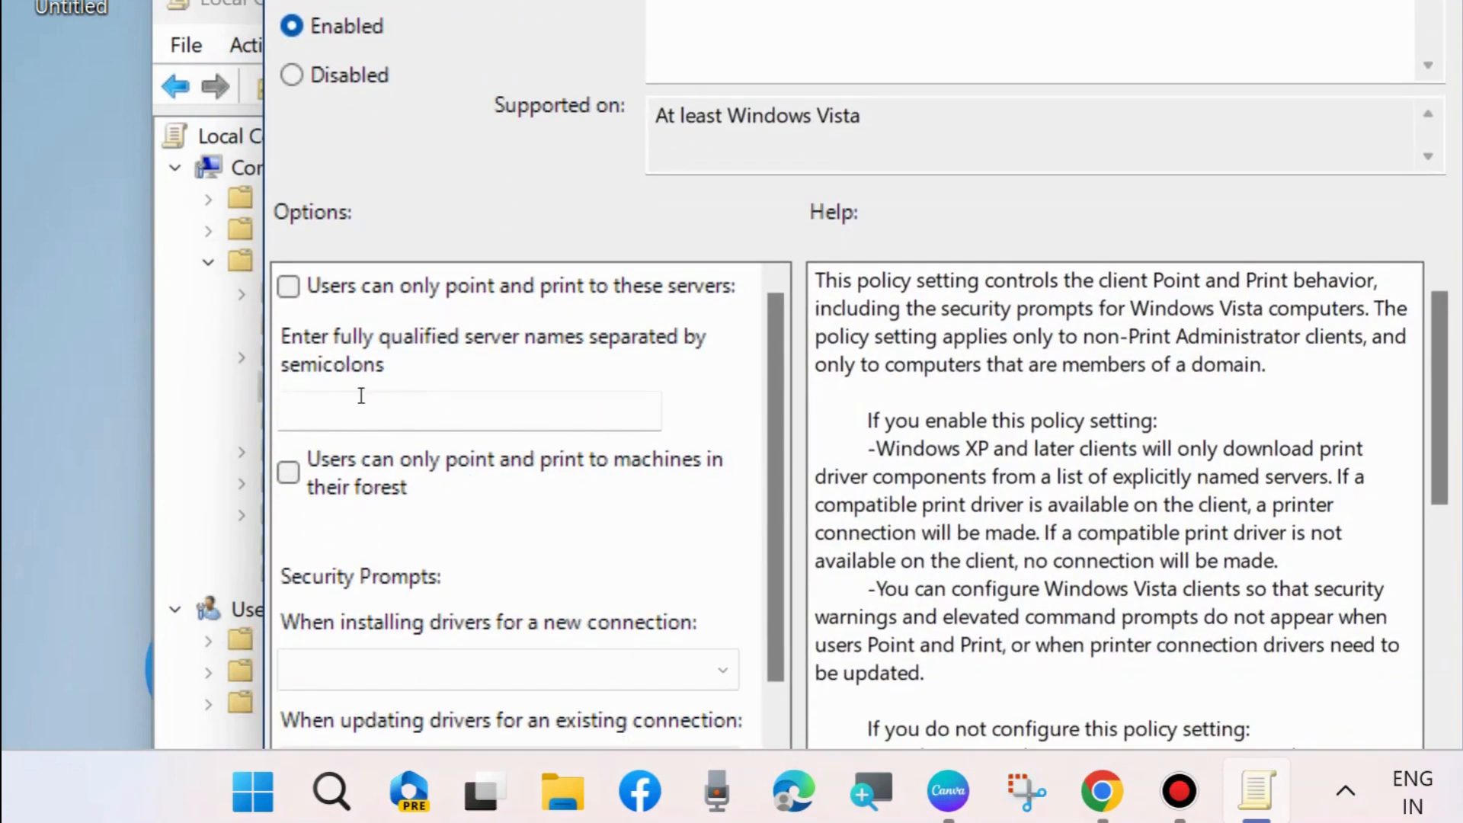
{"action": "scroll", "scroll_direction": "down", "scroll_amount": 3}
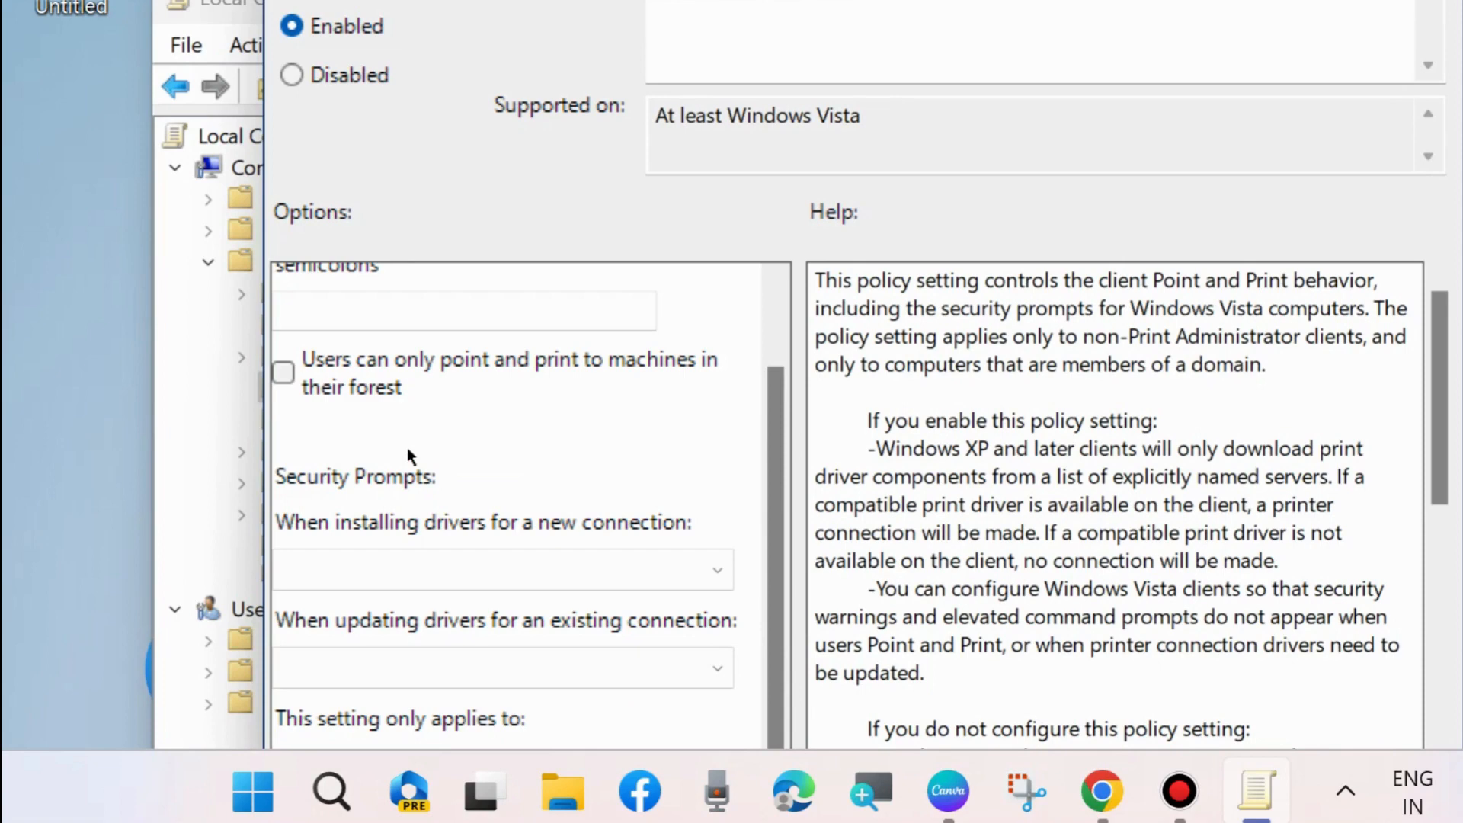
{"action": "left_click", "coordinate": [502, 569]}
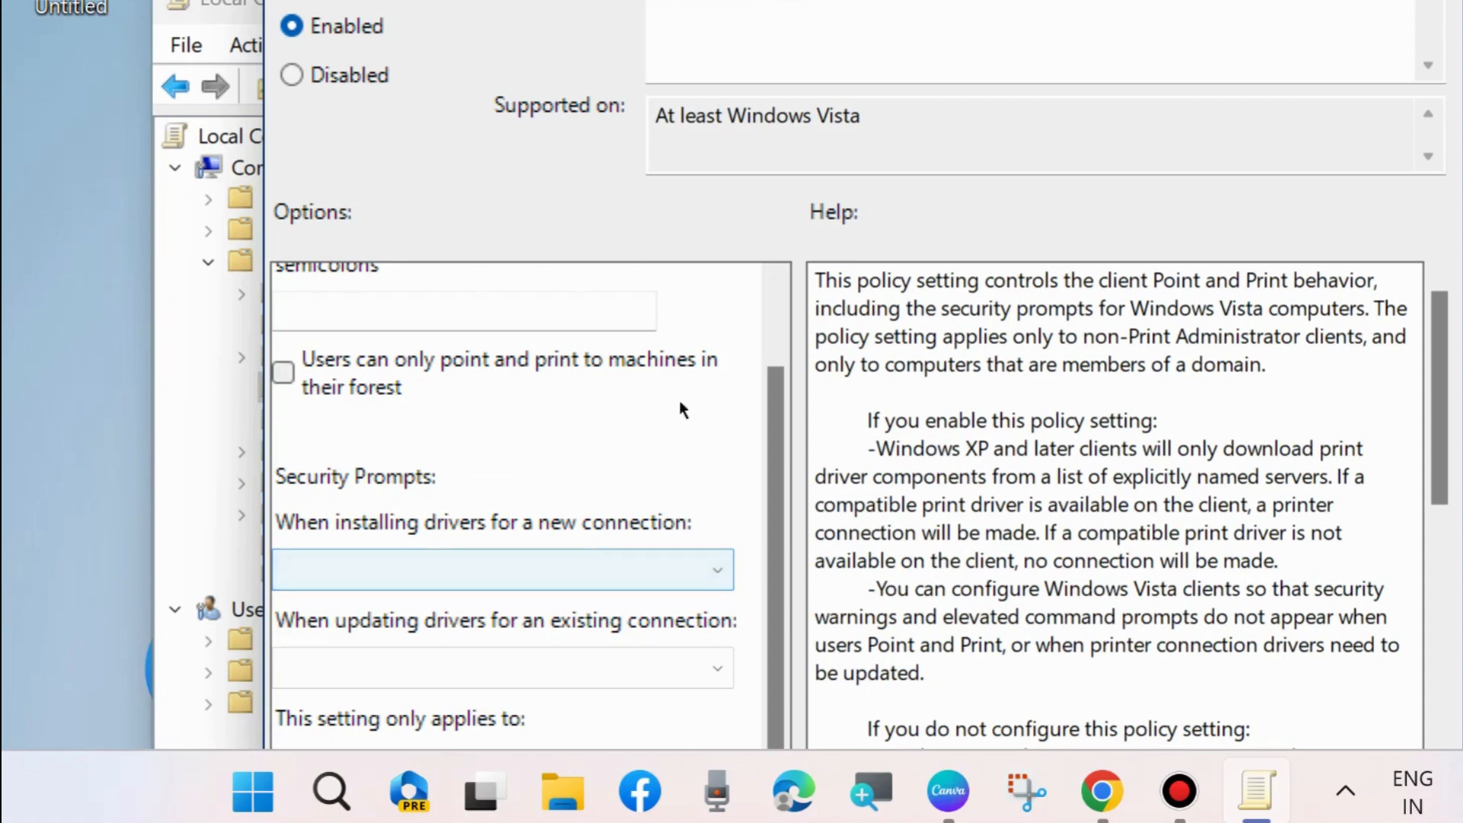
{"action": "scroll", "scroll_direction": "down", "scroll_amount": 3}
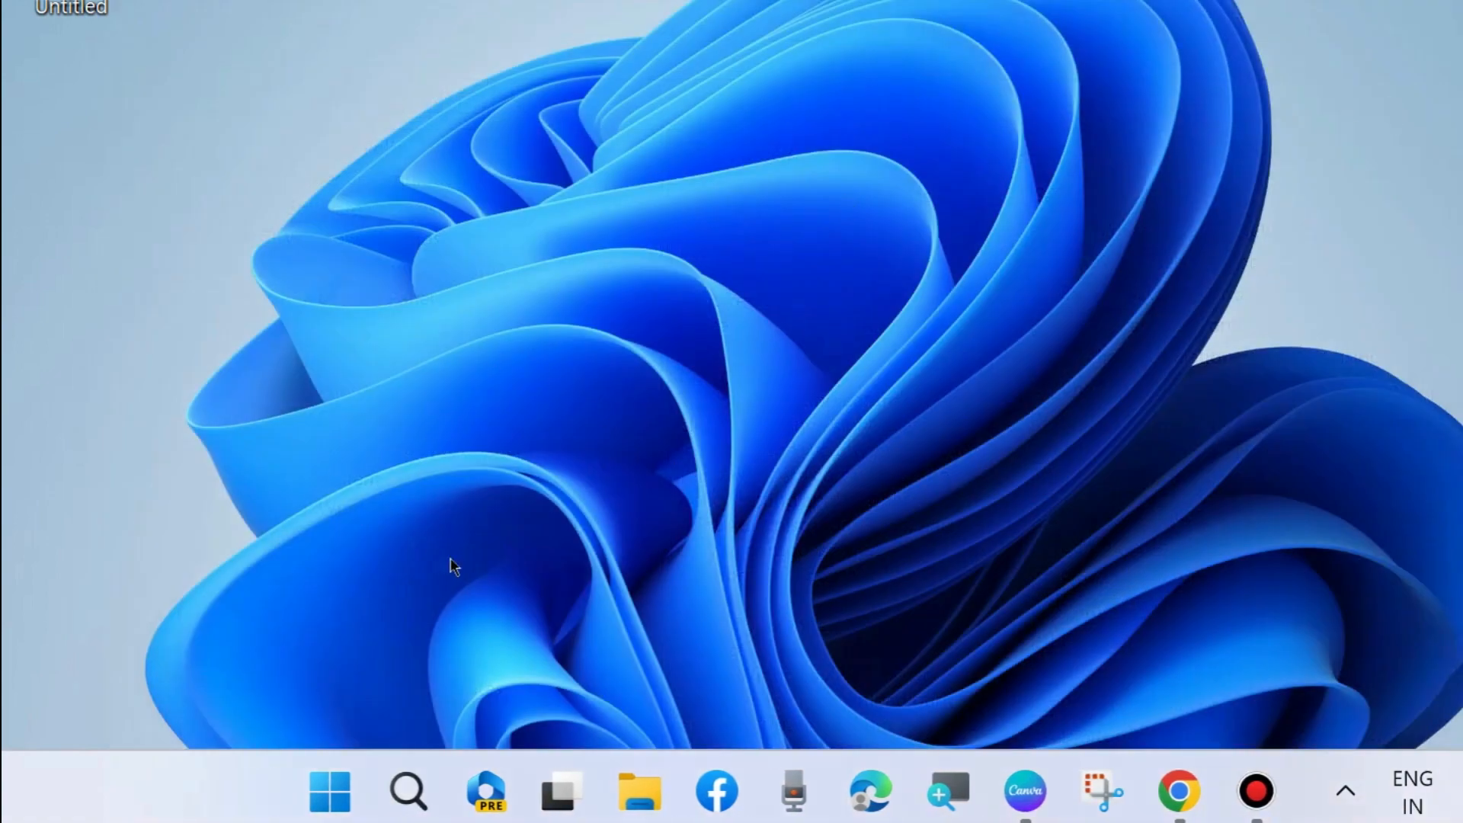
- Go to Accounts > Family in Settings and bring up the Add someone form
{"action": "right_click", "coordinate": [328, 791]}
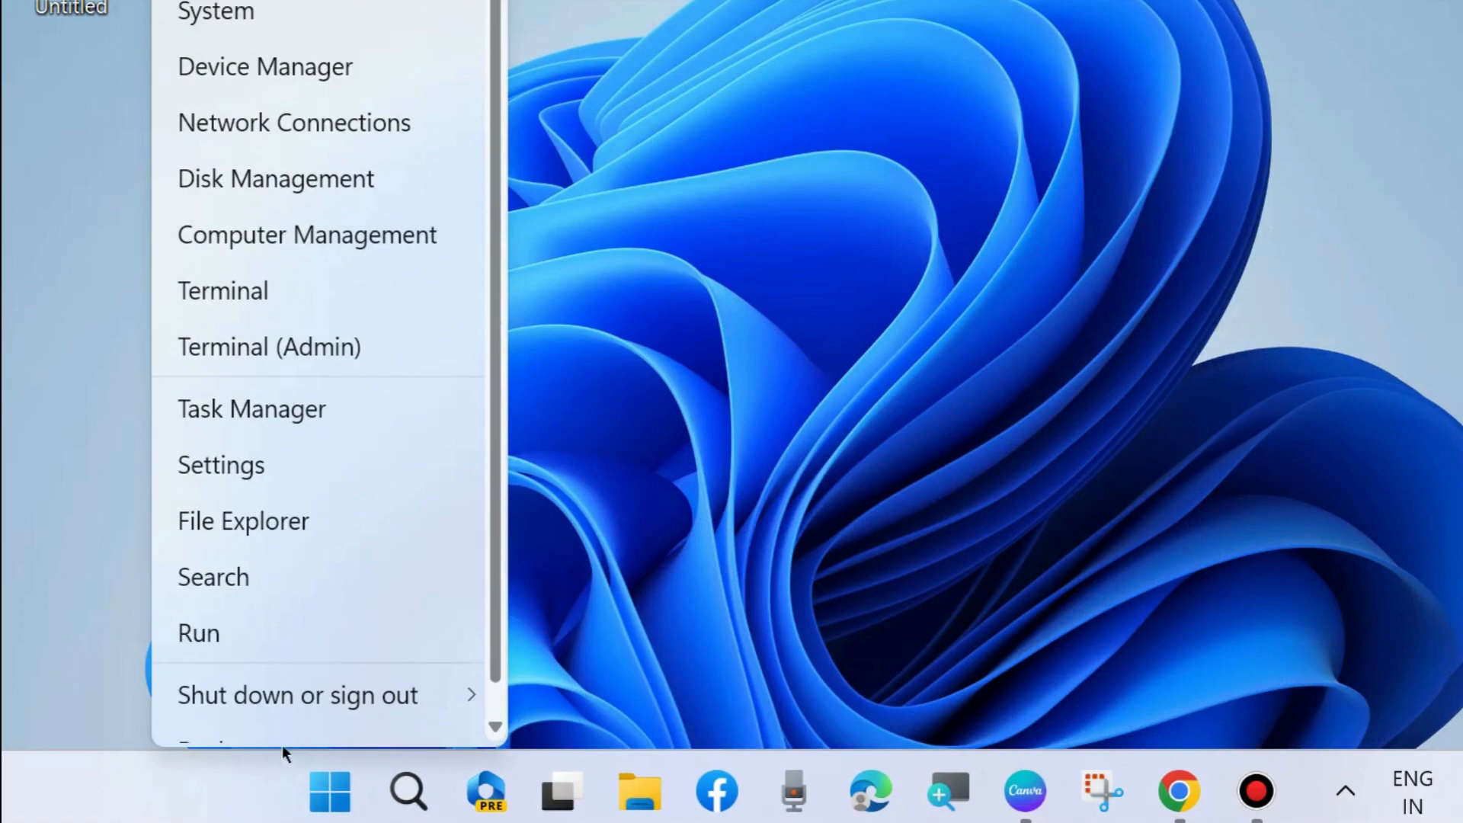
{"action": "left_click", "coordinate": [221, 465]}
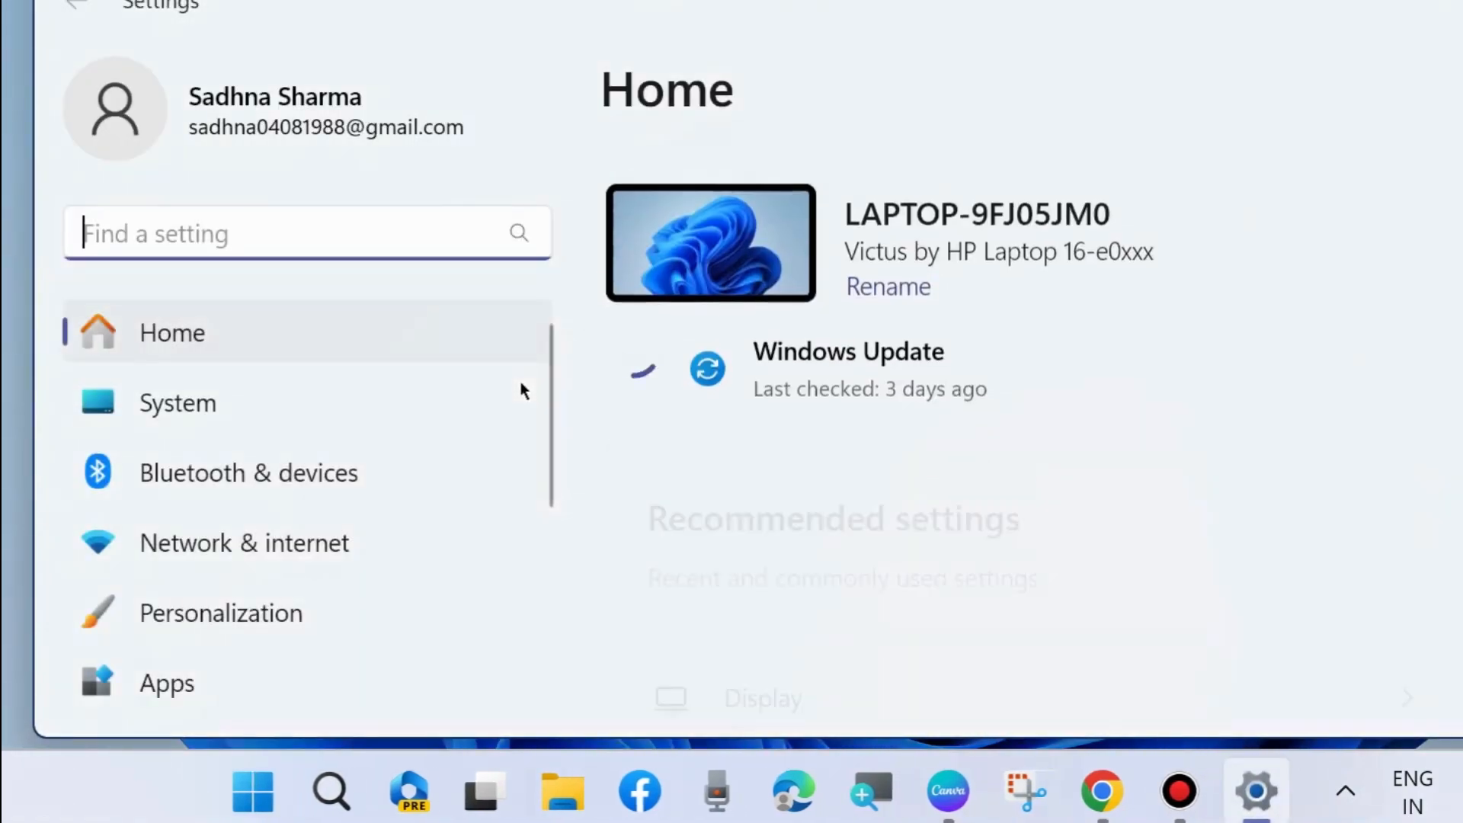
{"action": "left_click", "coordinate": [188, 497]}
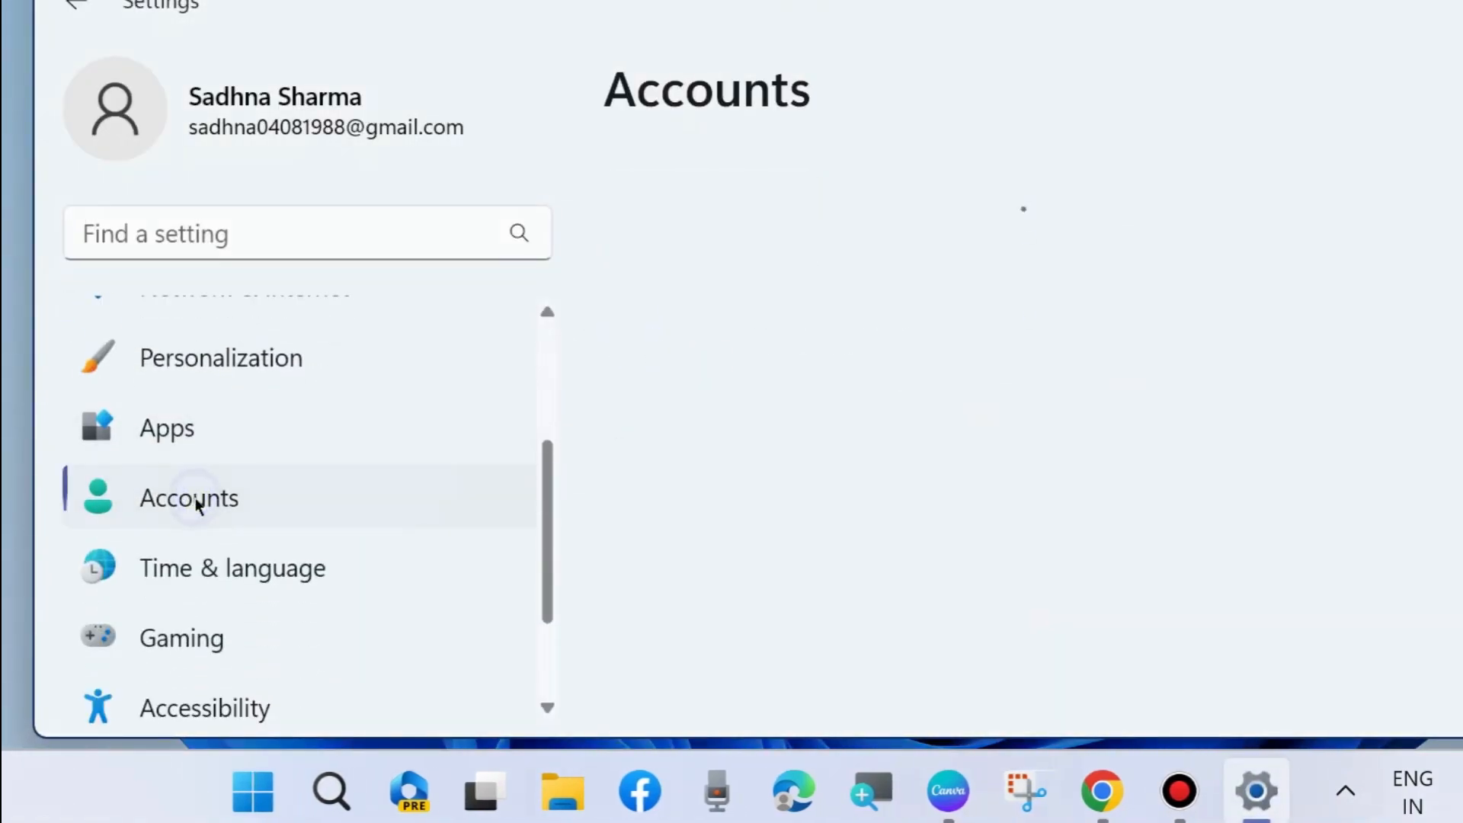
{"action": "left_click", "coordinate": [187, 498]}
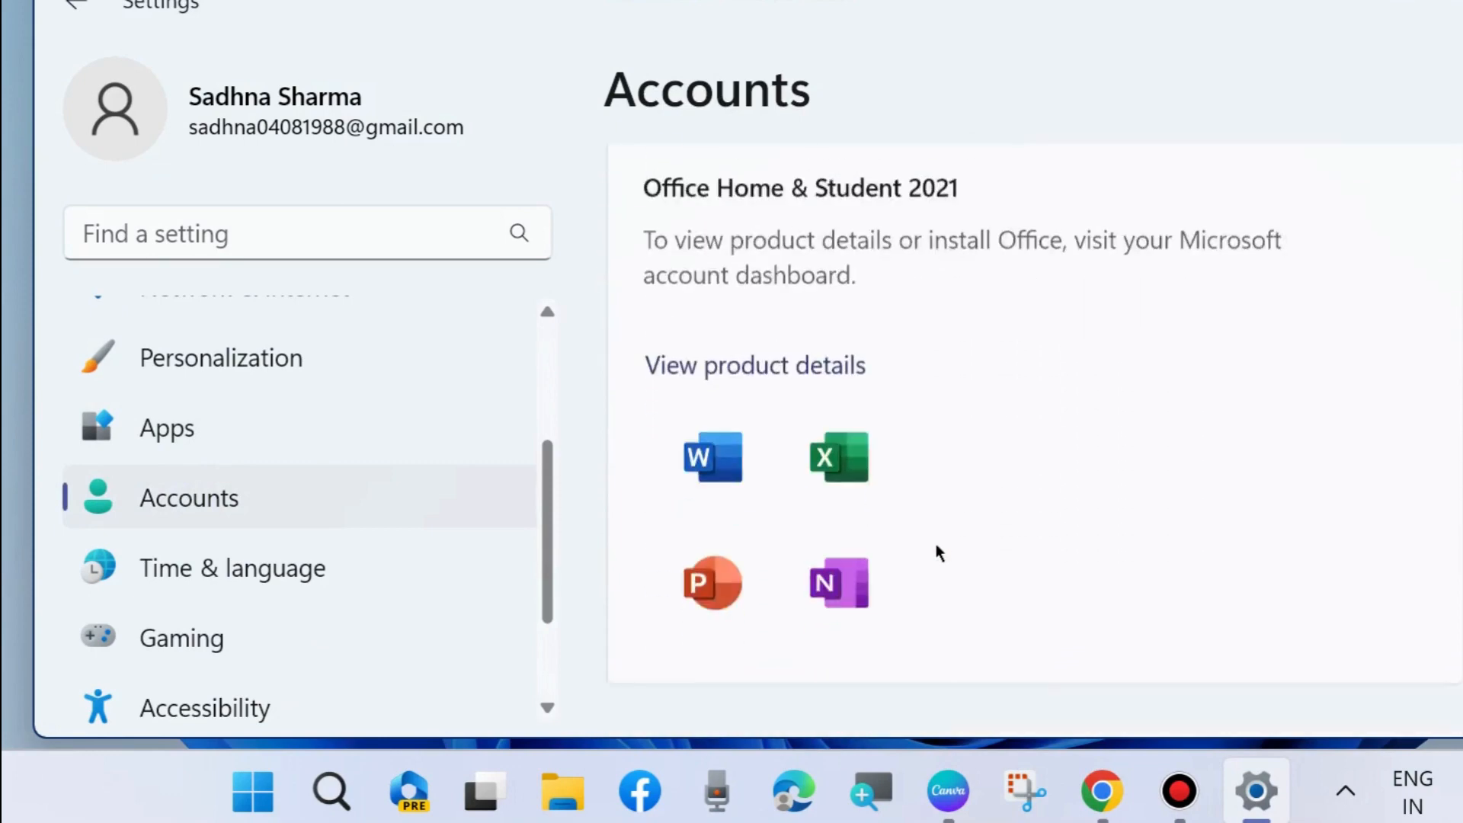
{"action": "scroll", "scroll_direction": "down", "scroll_amount": 3}
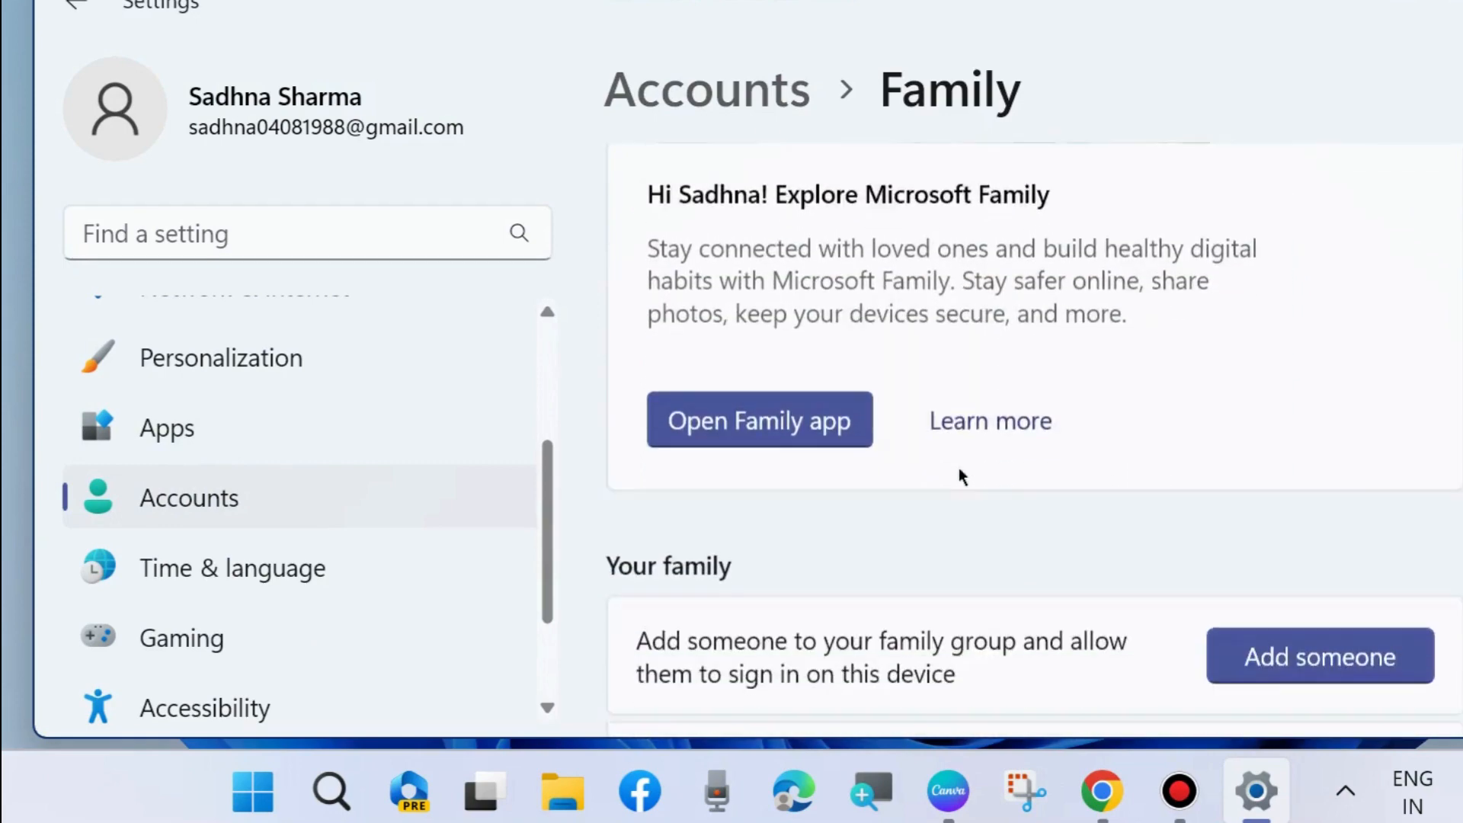
{"action": "scroll", "scroll_direction": "down", "scroll_amount": 3}
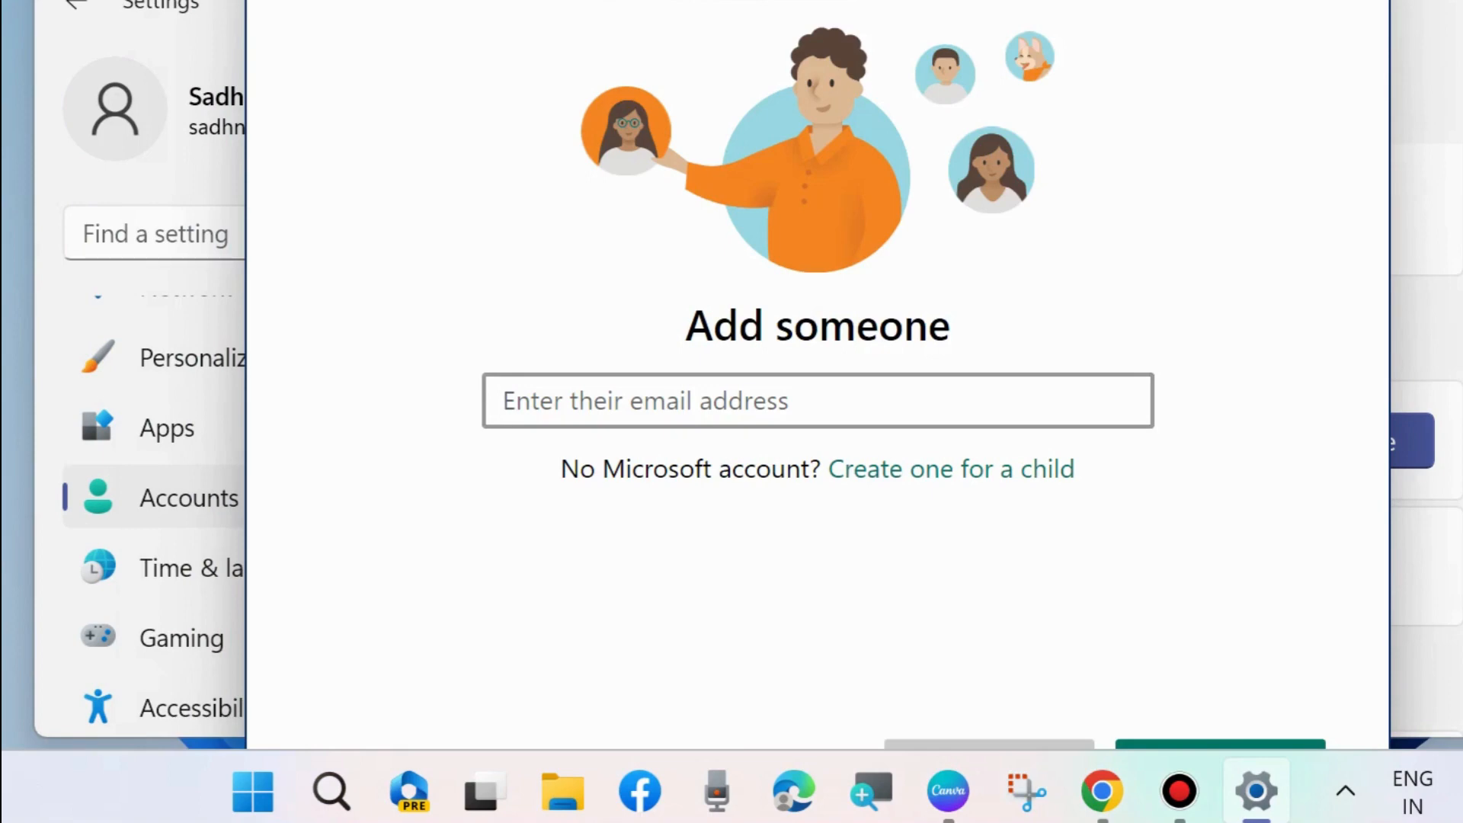
- Dismiss the Add someone window without entering an email address
{"action": "scroll", "scroll_direction": "down", "scroll_amount": 3}
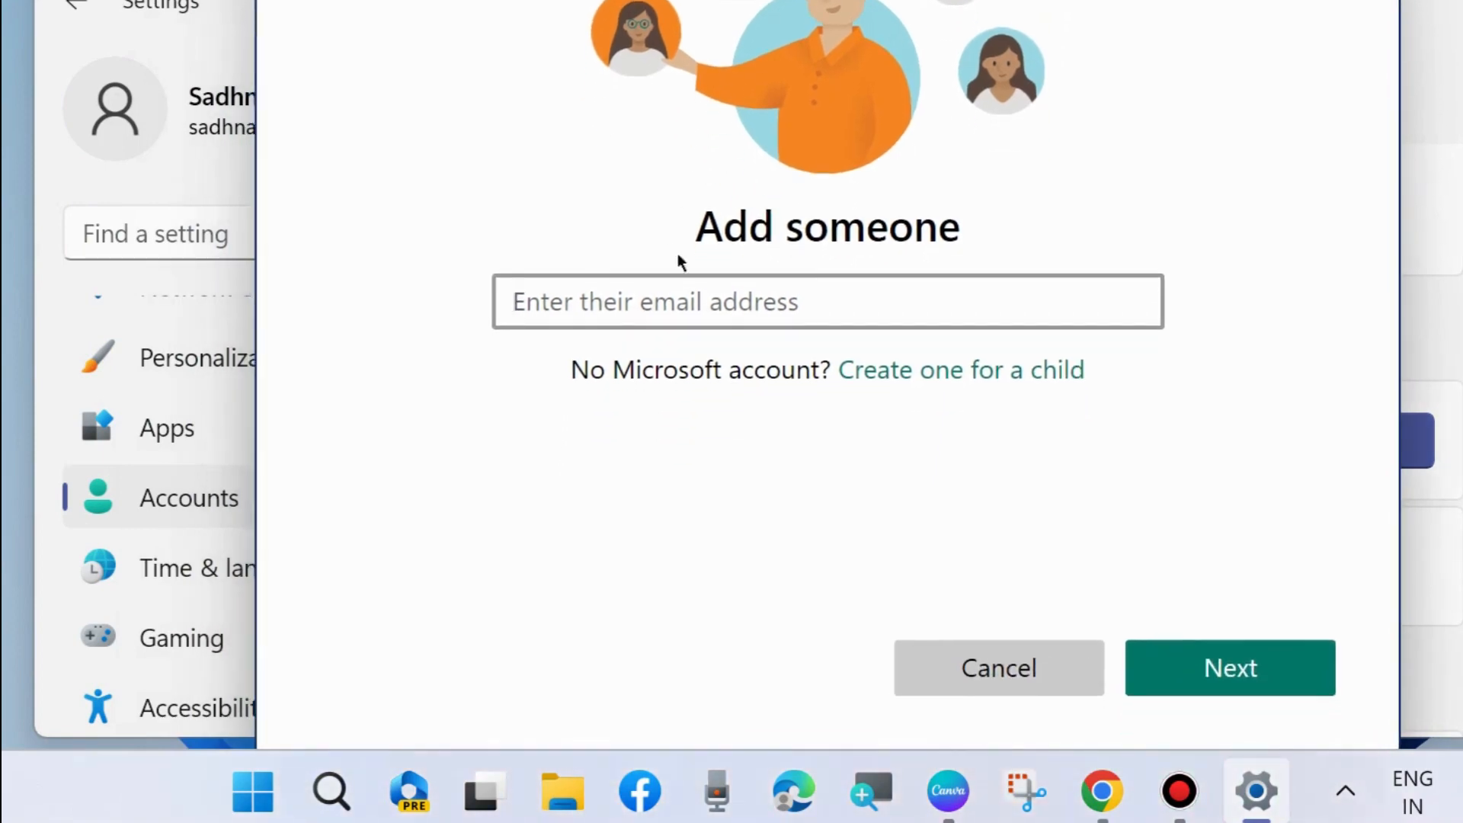
{"action": "mouse_move", "coordinate": [940, 381]}
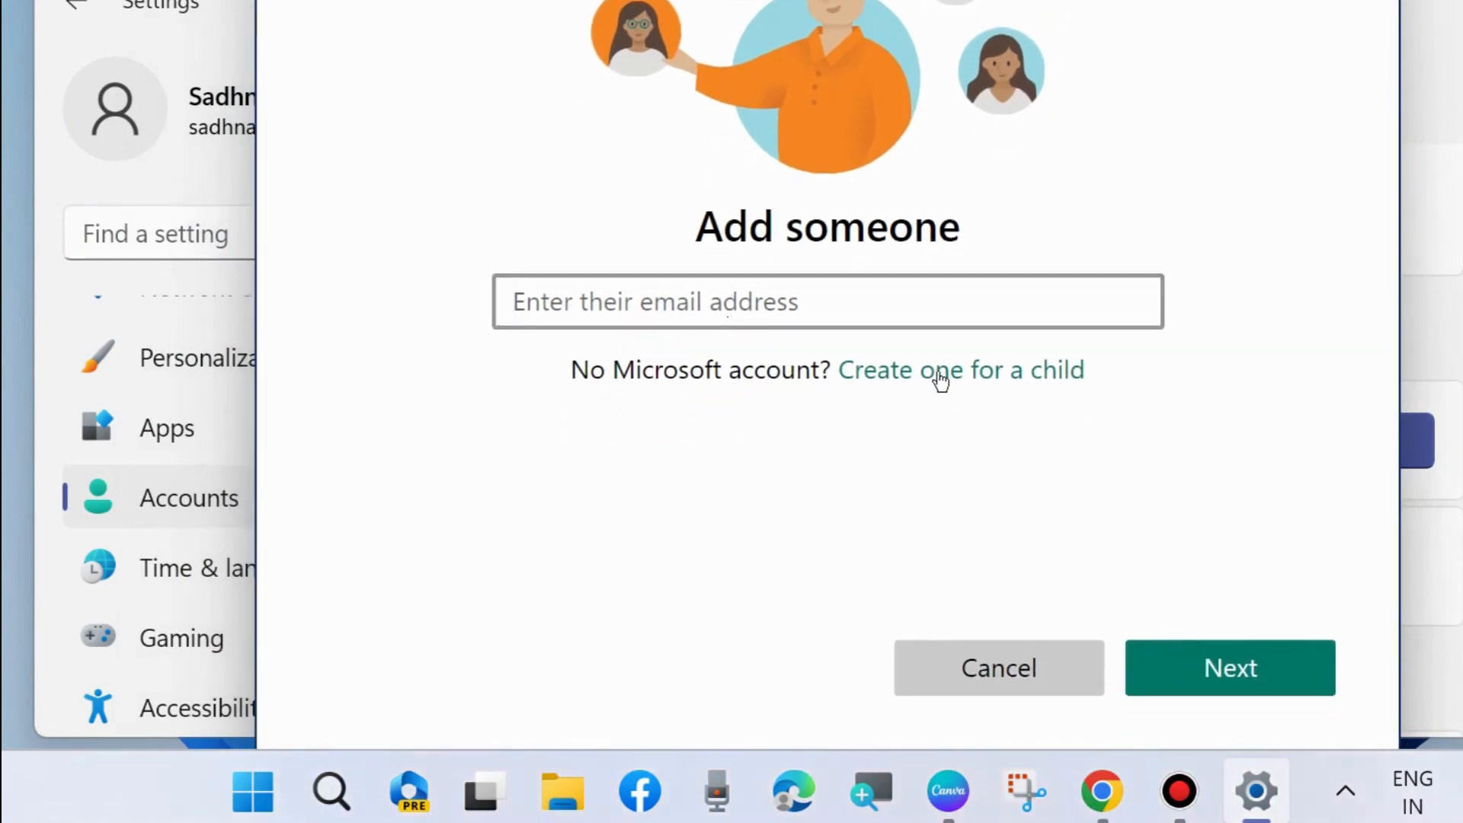
{"action": "mouse_move", "coordinate": [1234, 13]}
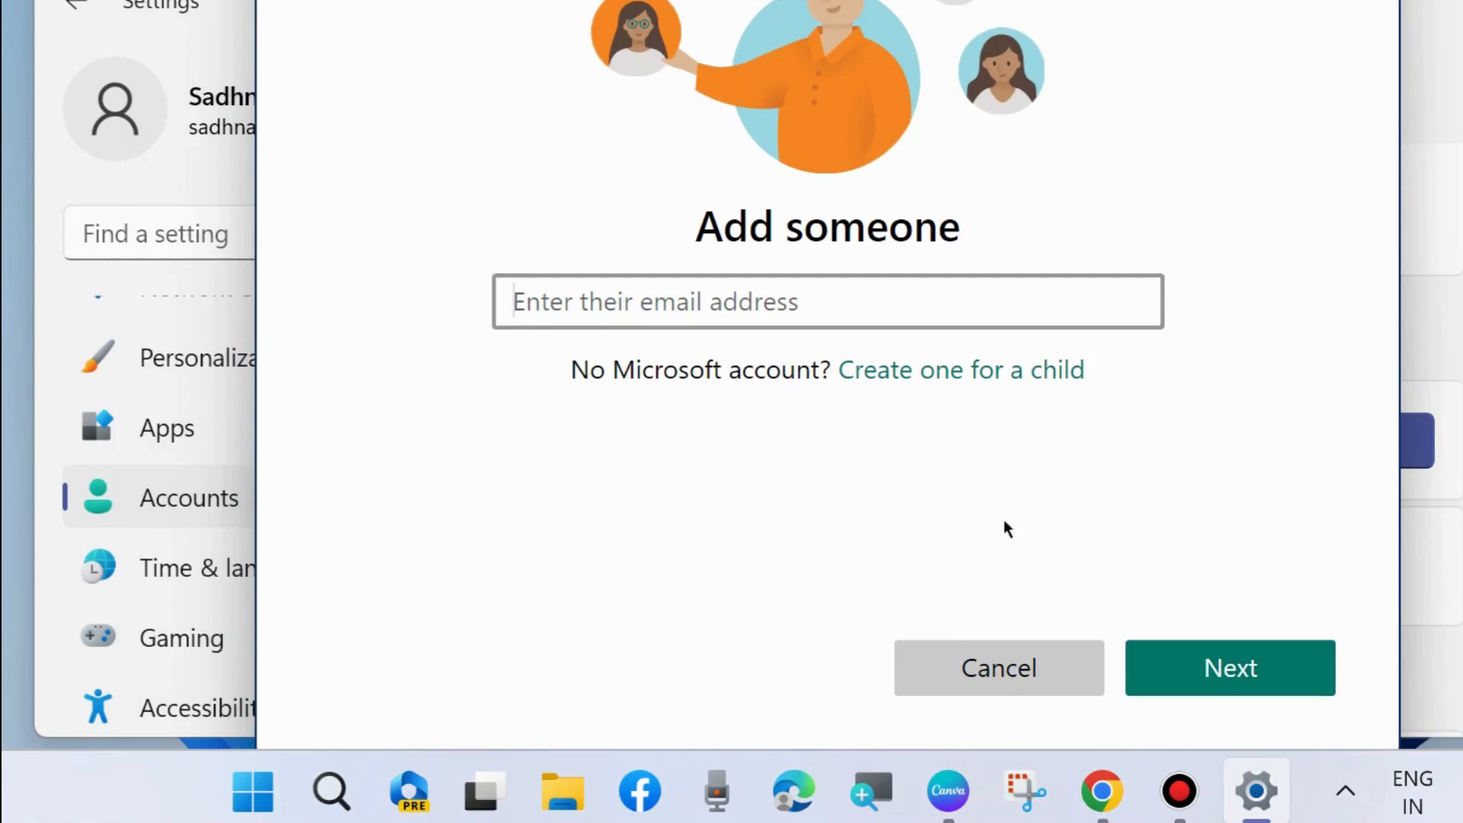
{"action": "left_click", "coordinate": [998, 667]}
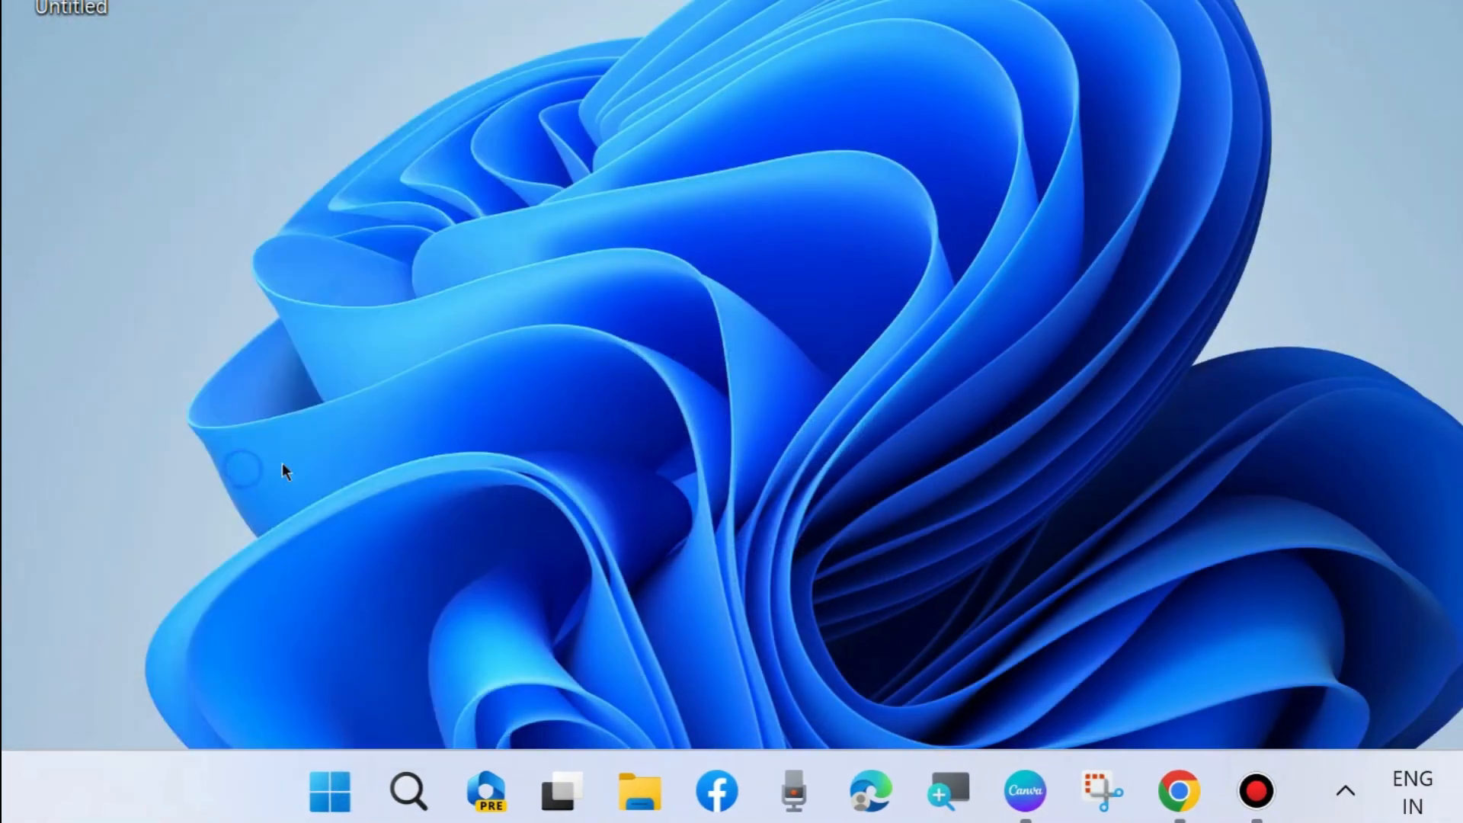
- Open Windows Update > Update history in Settings and scroll to Related settings
{"action": "left_click", "coordinate": [1253, 791]}
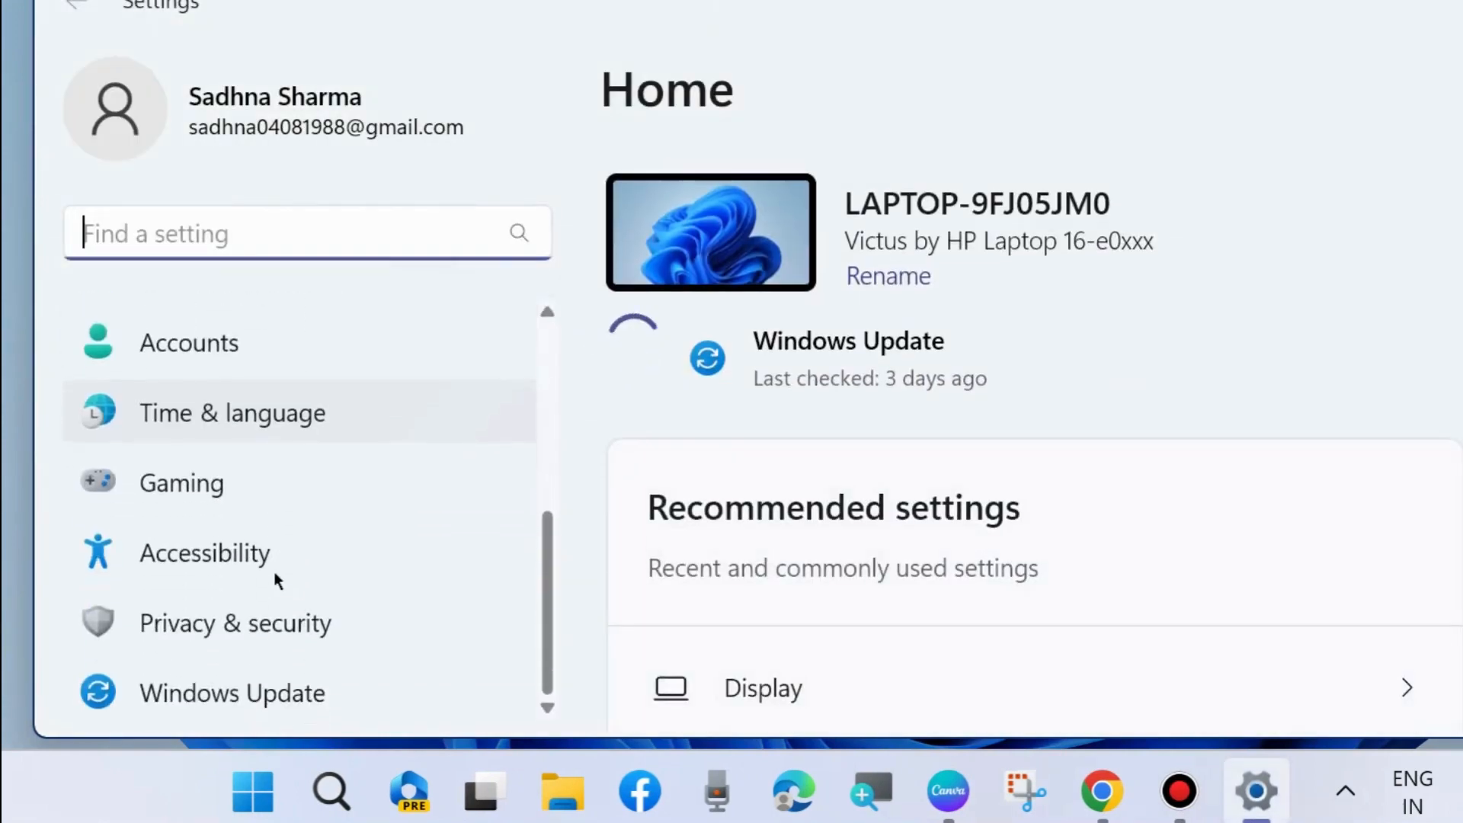
{"action": "left_click", "coordinate": [232, 693]}
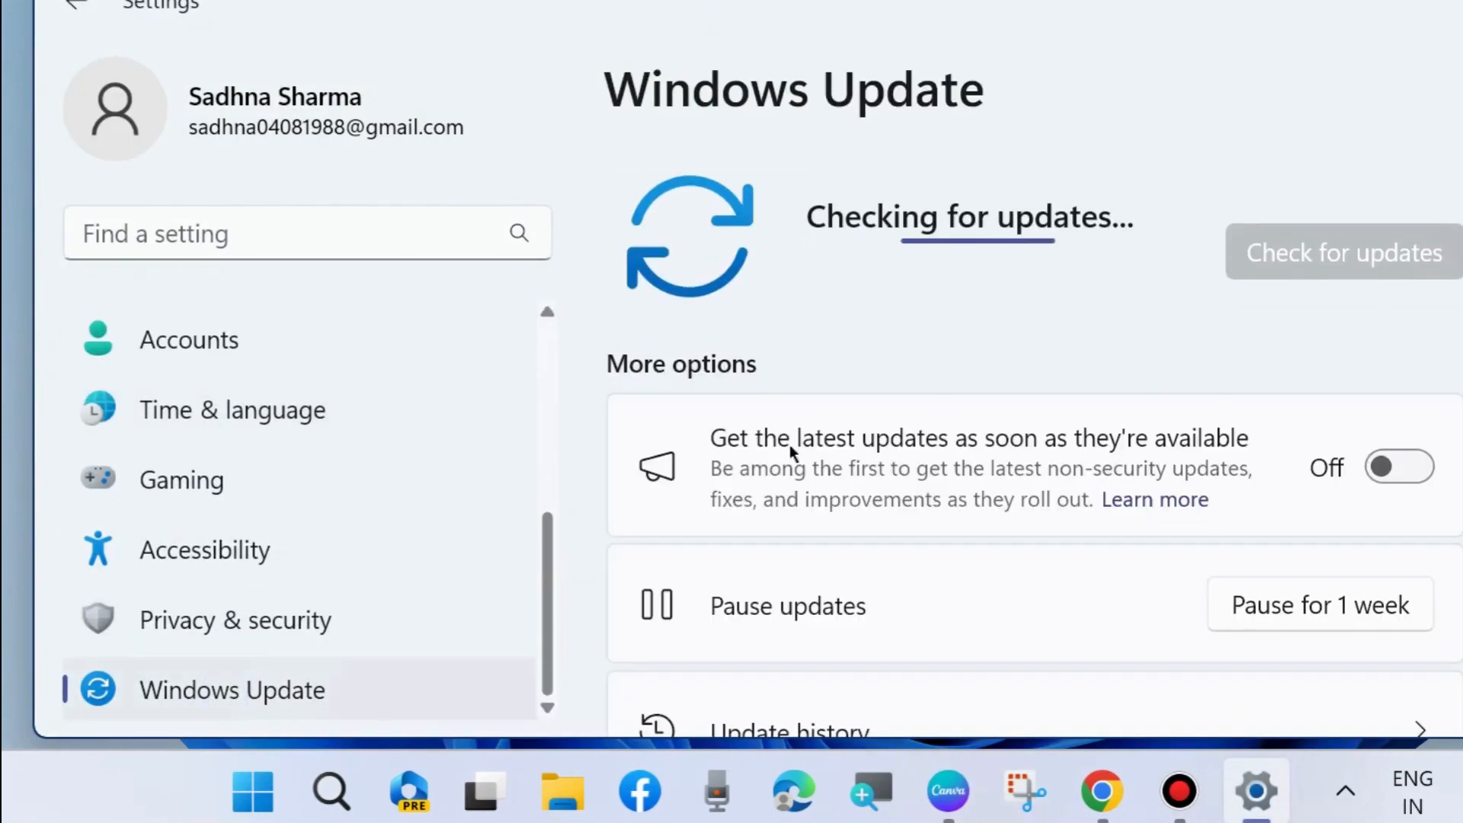
{"action": "scroll", "scroll_direction": "down", "scroll_amount": 3}
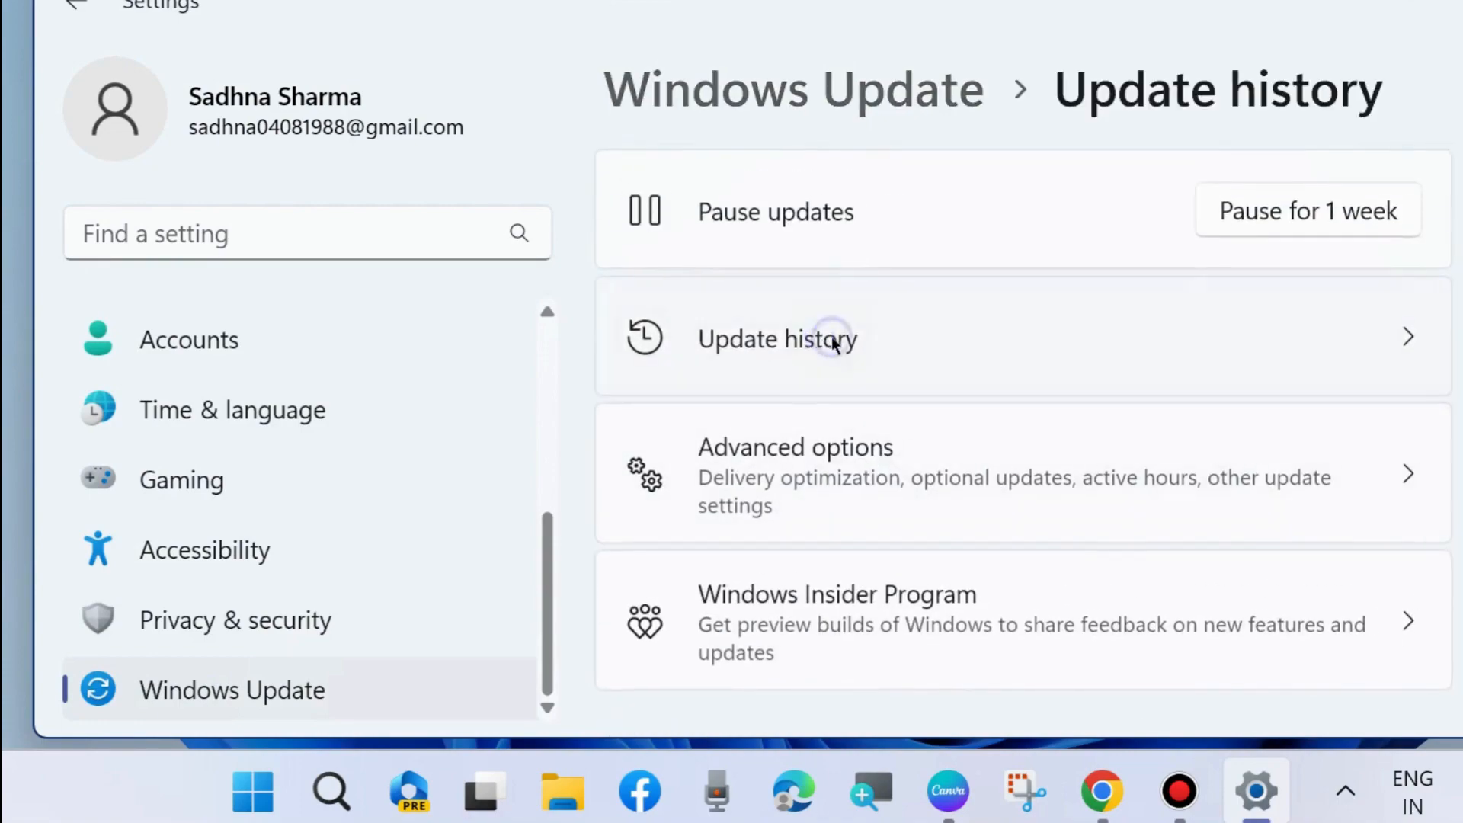
{"action": "left_click", "coordinate": [777, 339]}
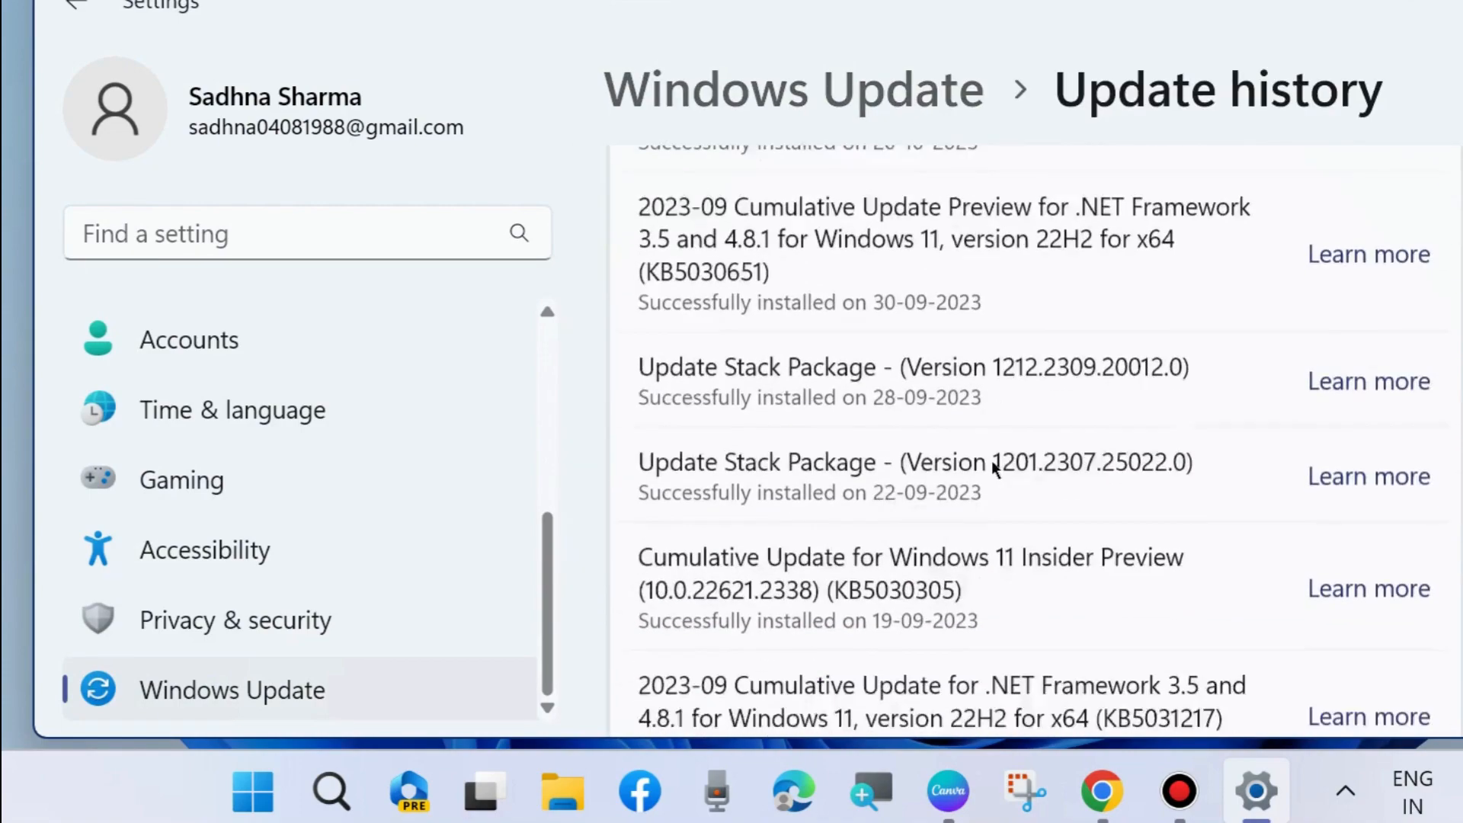
{"action": "scroll", "scroll_direction": "down", "scroll_amount": 3}
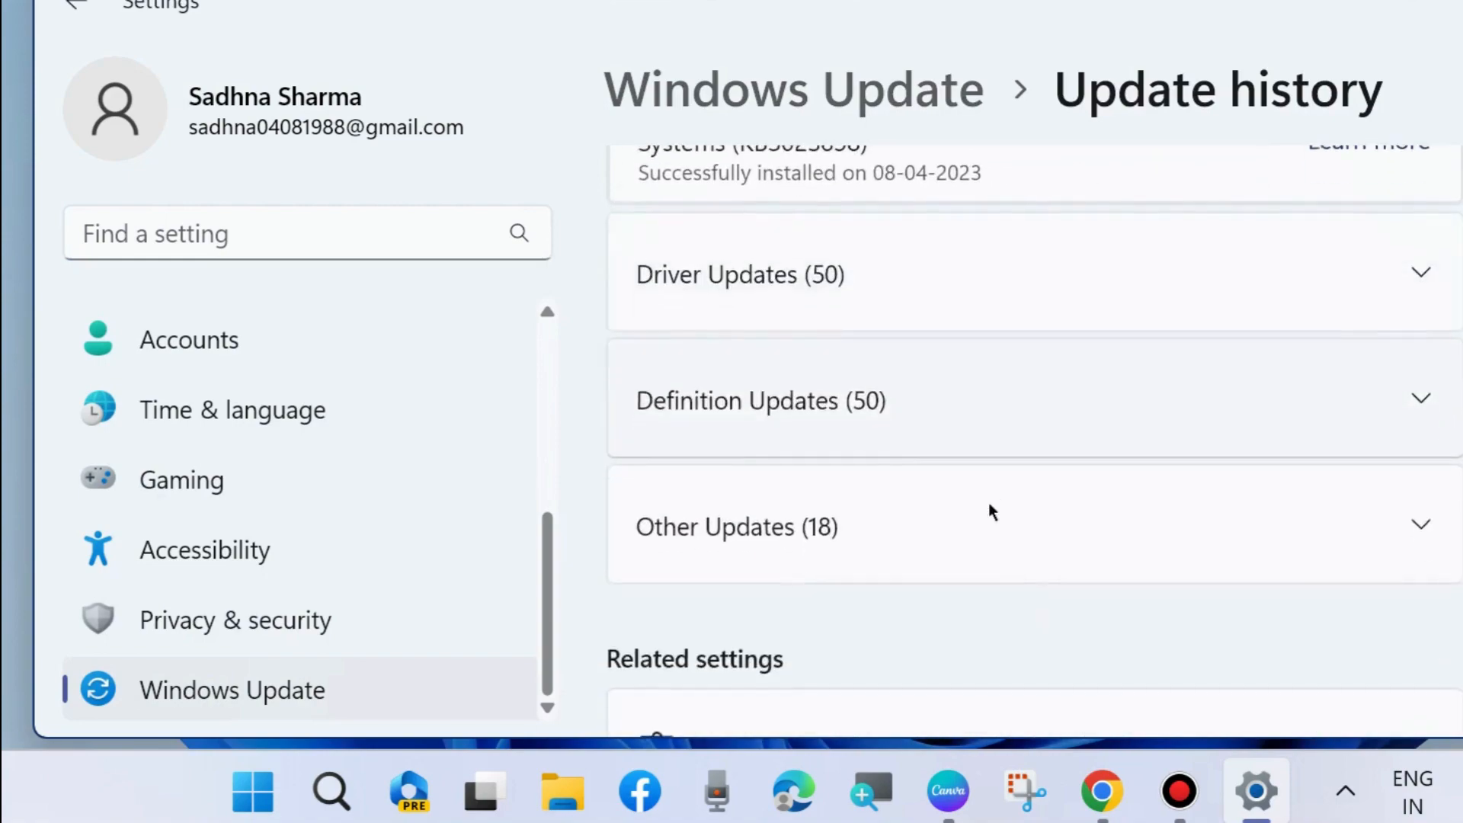
{"action": "scroll", "scroll_direction": "down", "scroll_amount": 3}
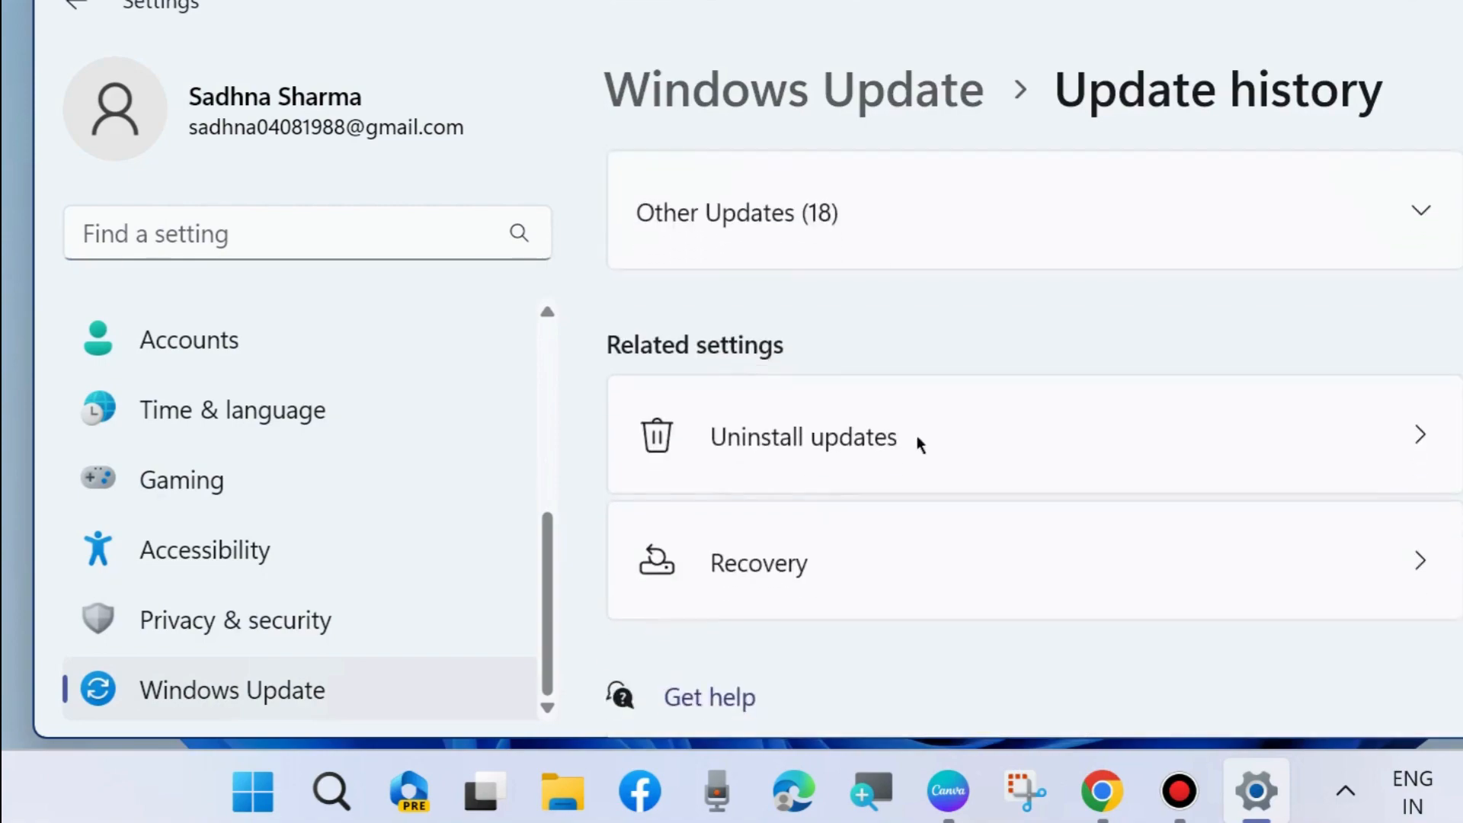
- Open Uninstall updates under Related settings, showing four removable updates
{"action": "left_click", "coordinate": [803, 436]}
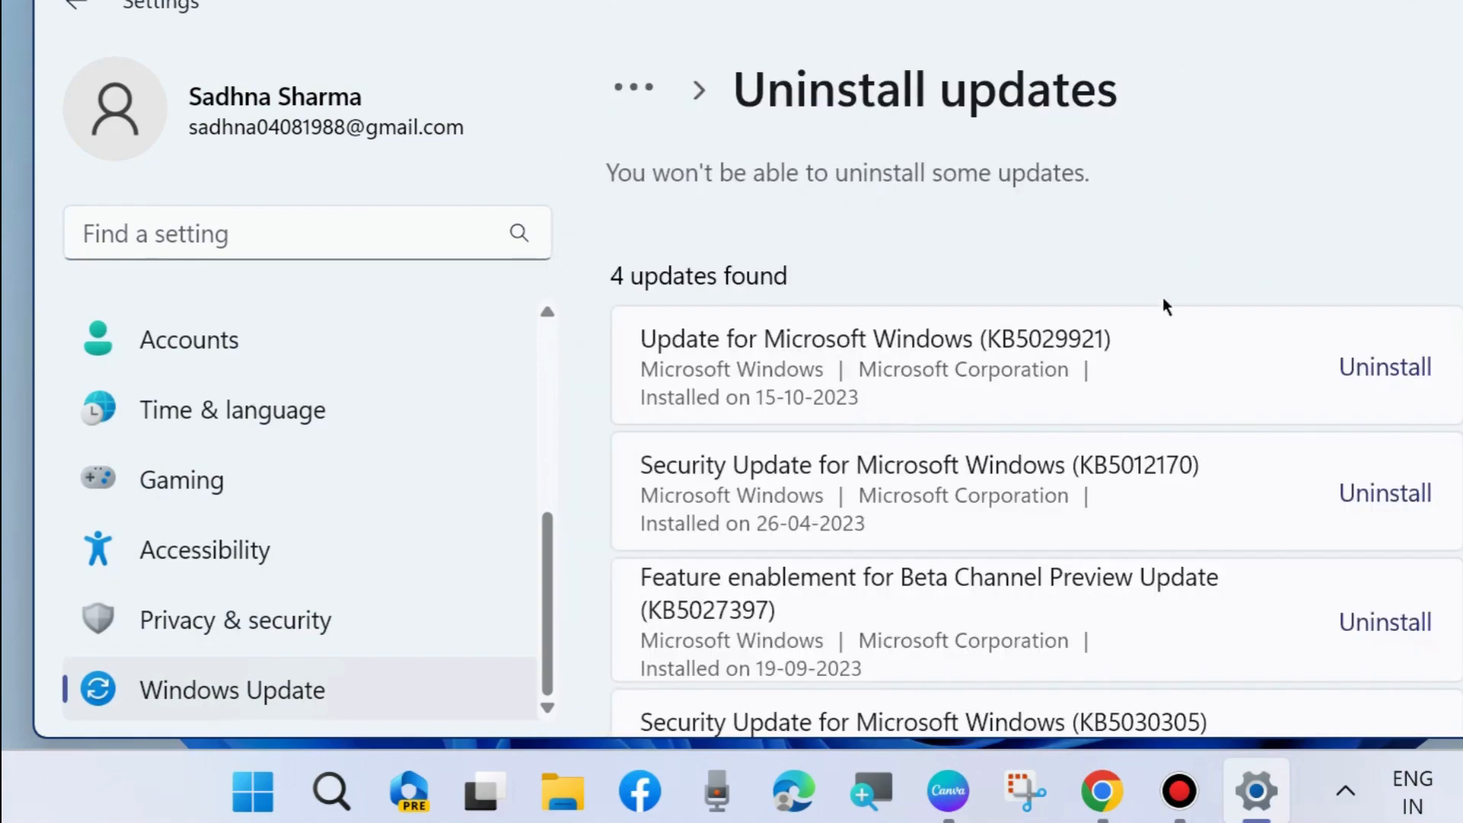
{"action": "mouse_move", "coordinate": [1316, 367]}
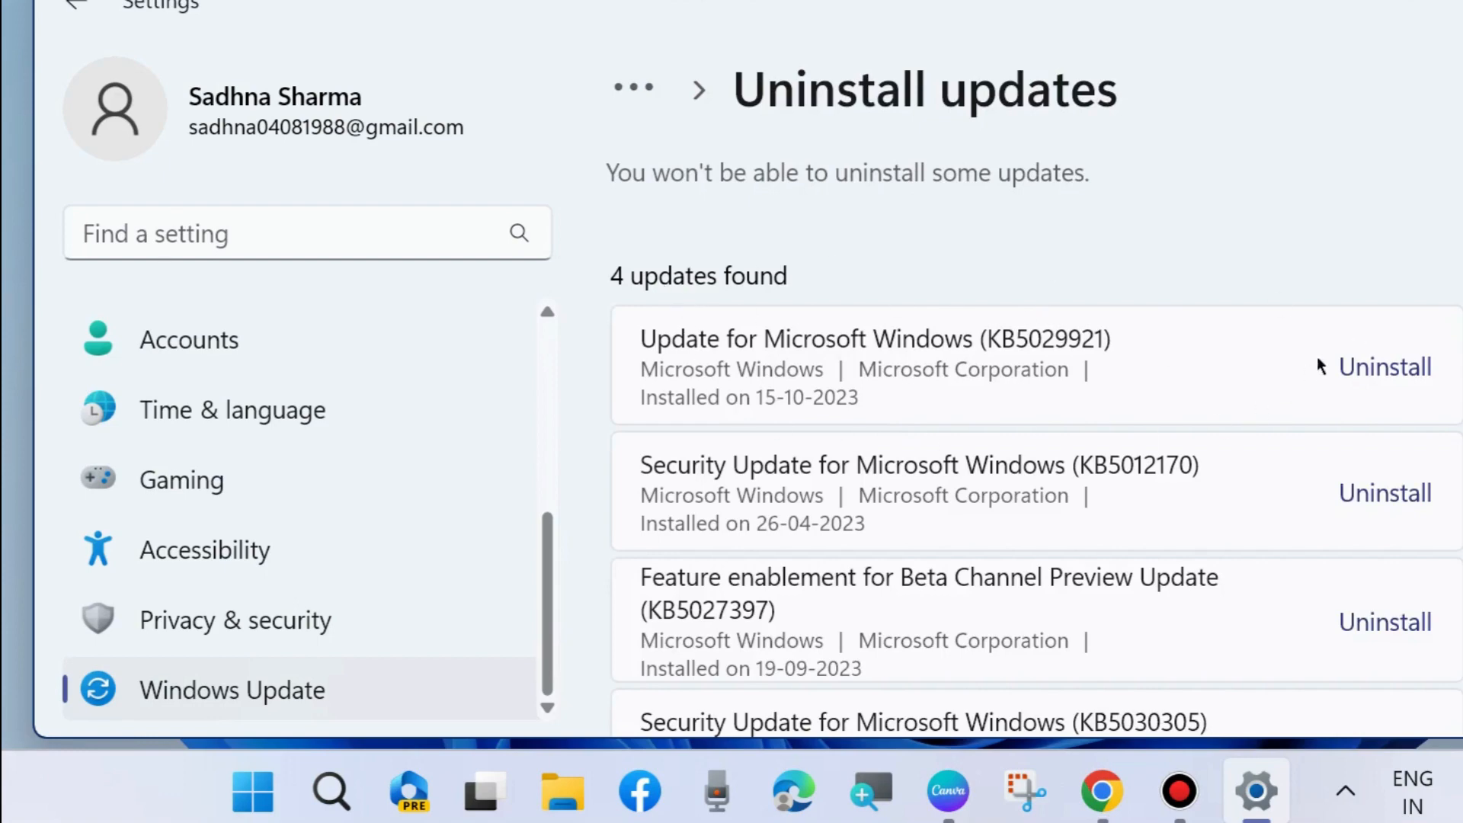
{"action": "mouse_move", "coordinate": [997, 459]}
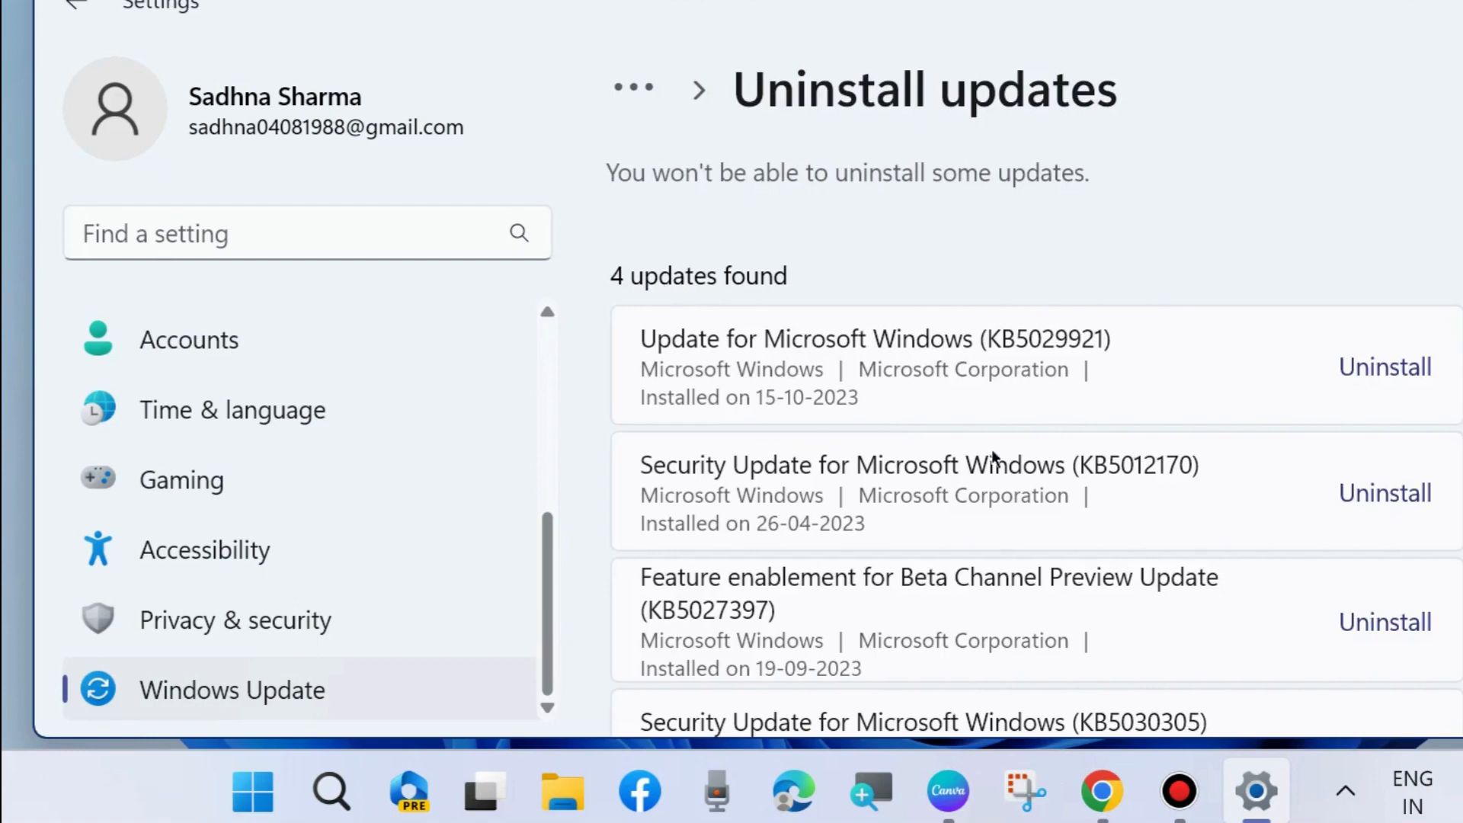
{"action": "mouse_move", "coordinate": [1385, 366]}
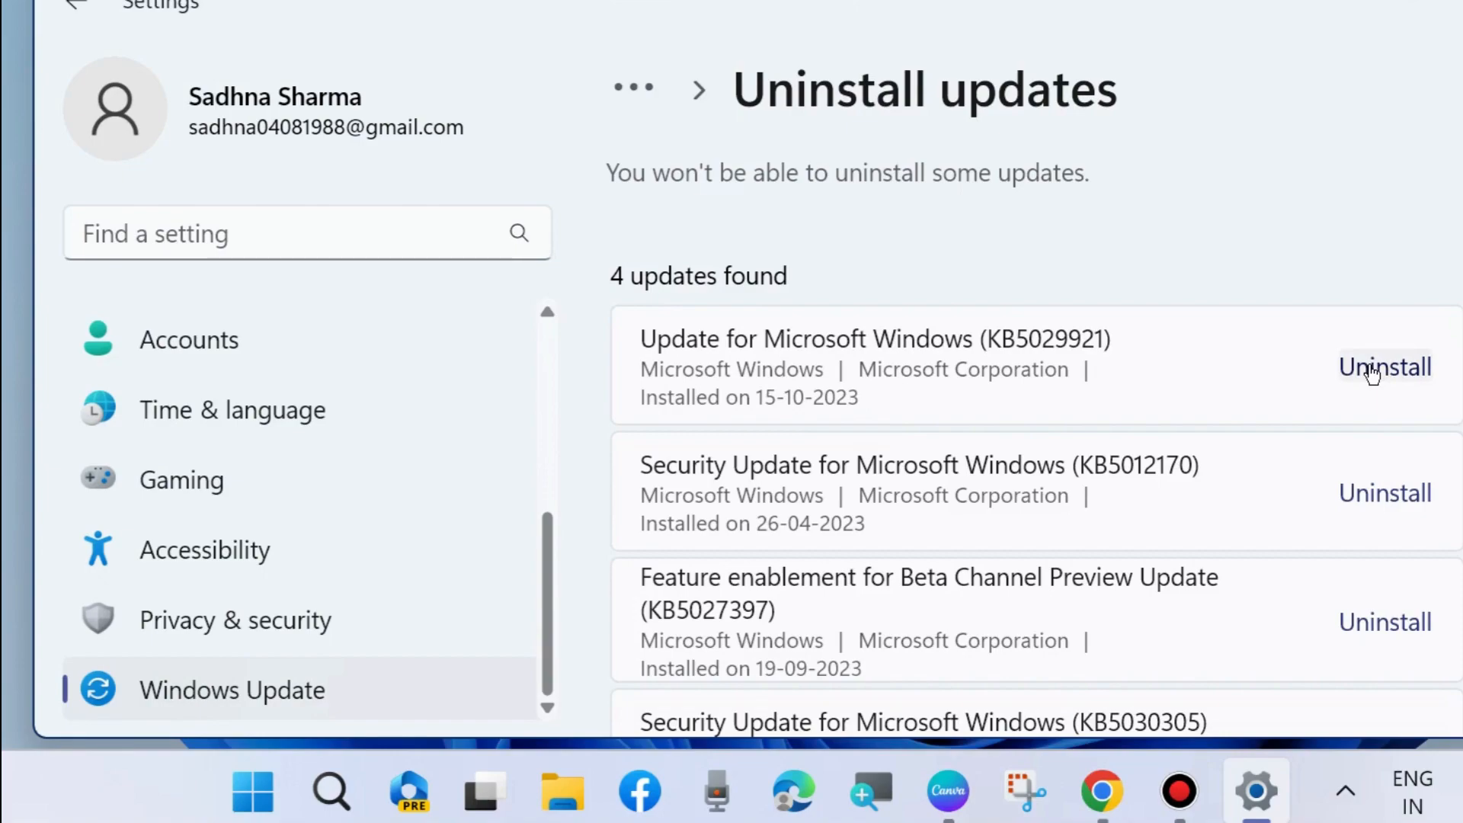